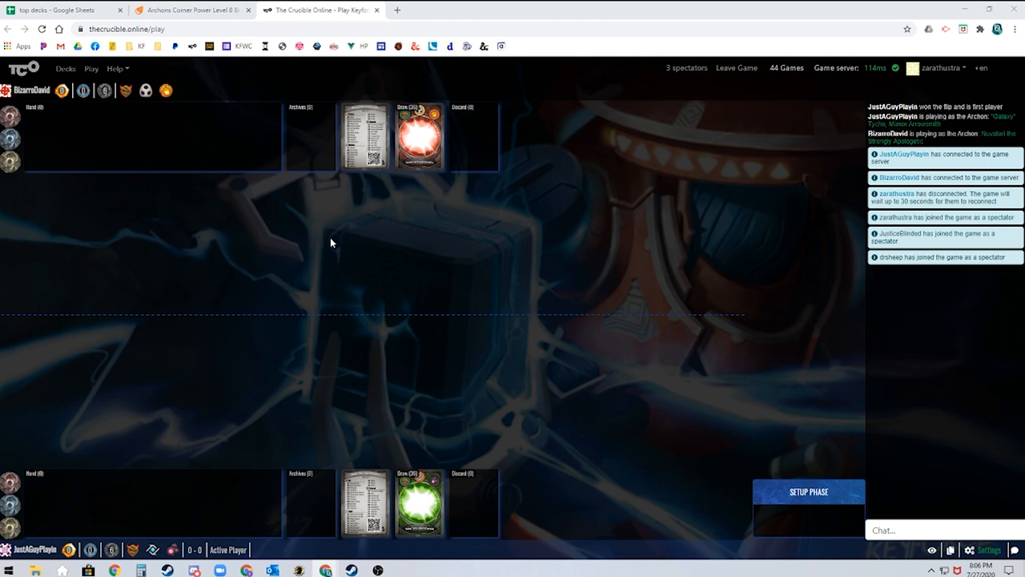
mouse_move(910, 464)
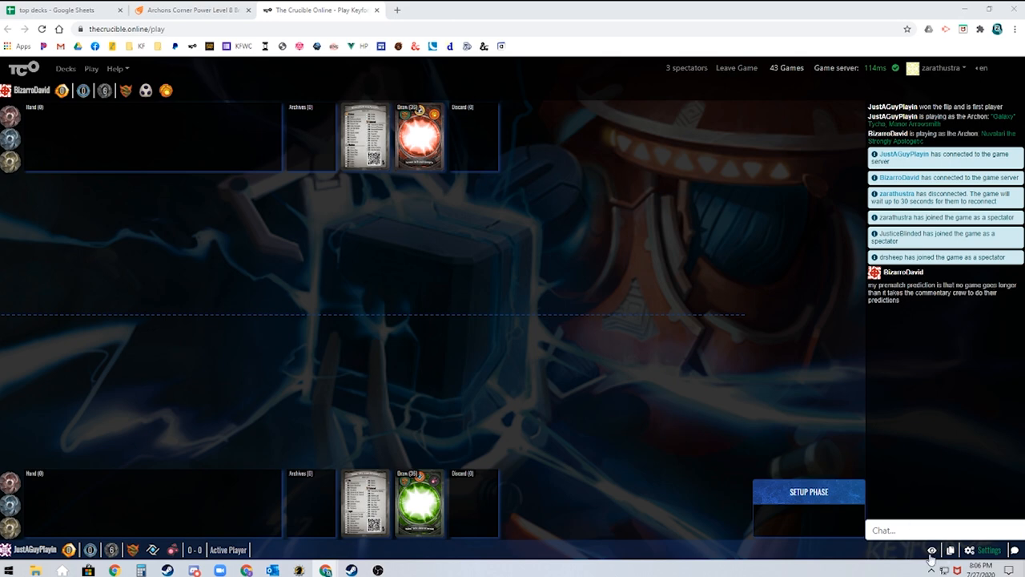
Post a '^^' emoticon in the game chat during setup.
type("^^")
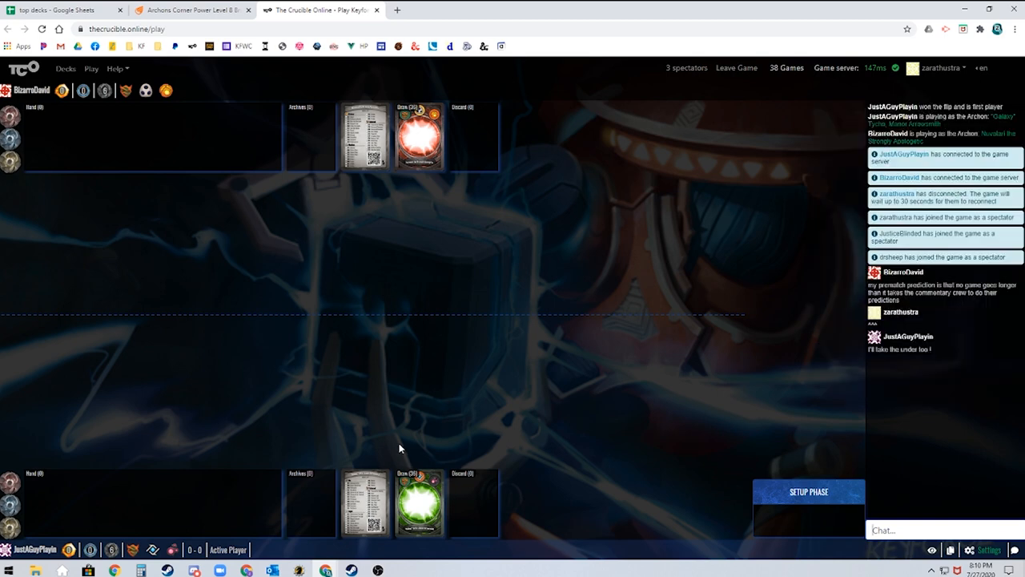
mouse_move(769, 474)
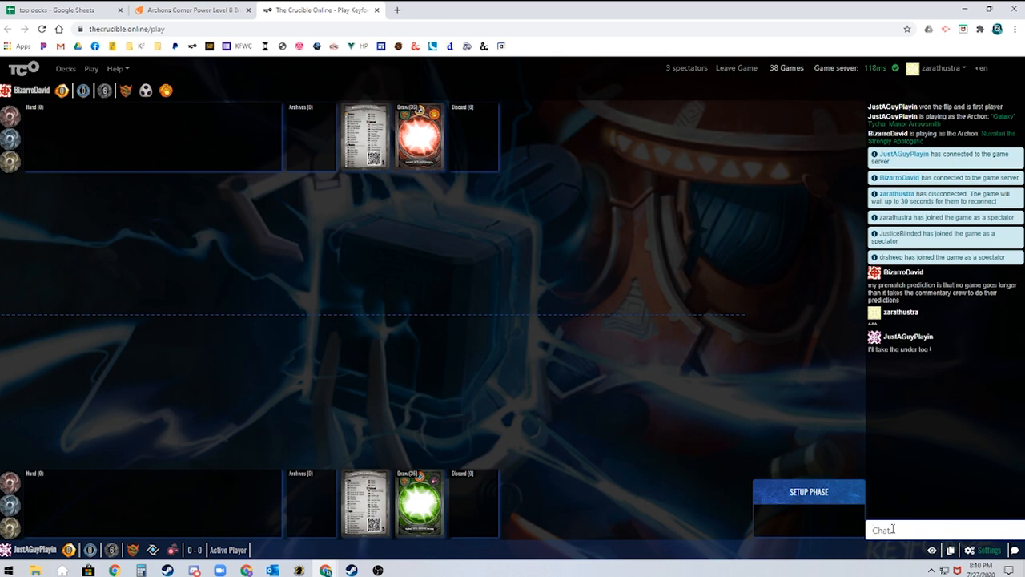
type("lets go")
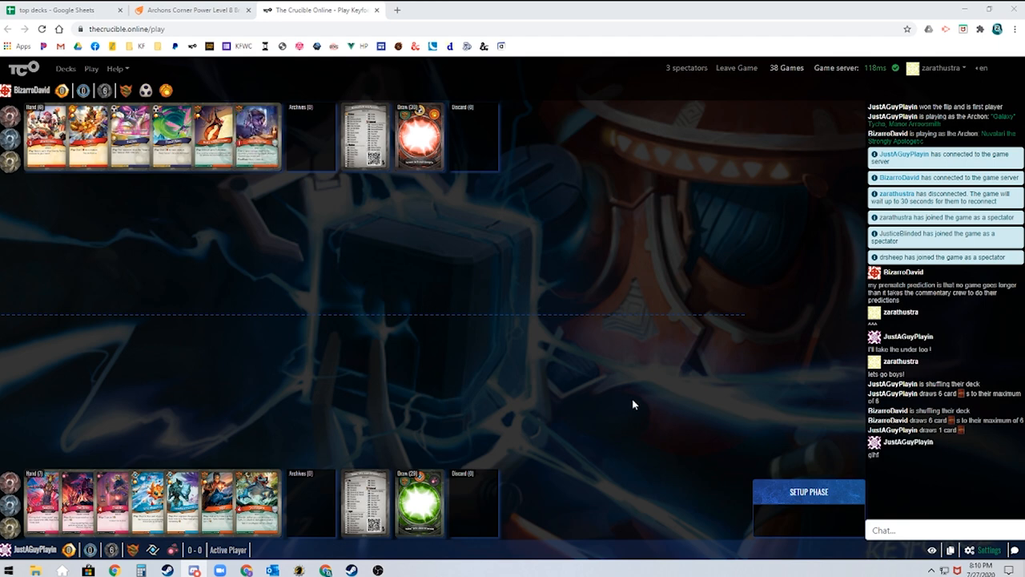
mouse_move(694, 410)
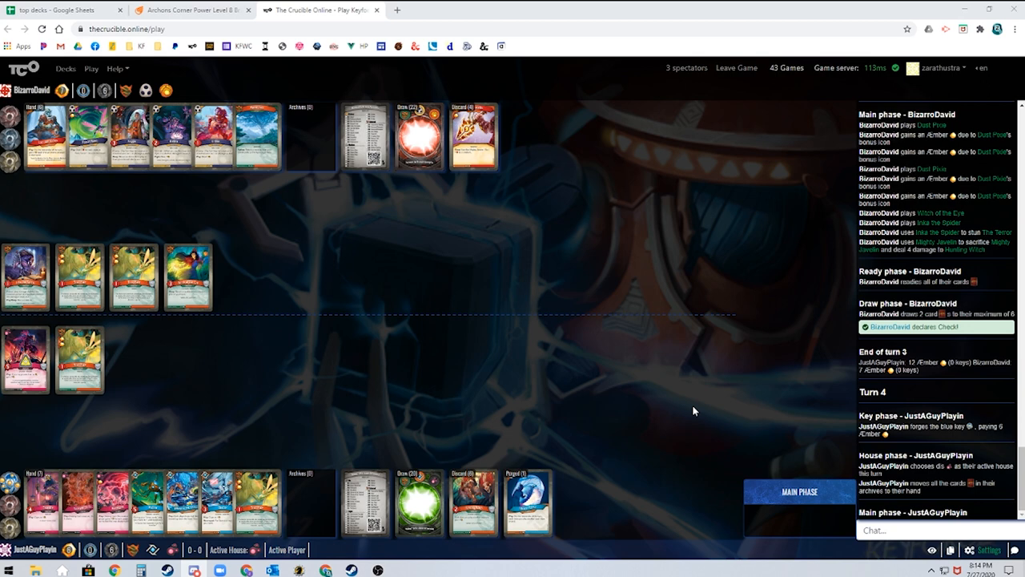
Follow the game log as the match advances into Turn 5.
left_click(471, 514)
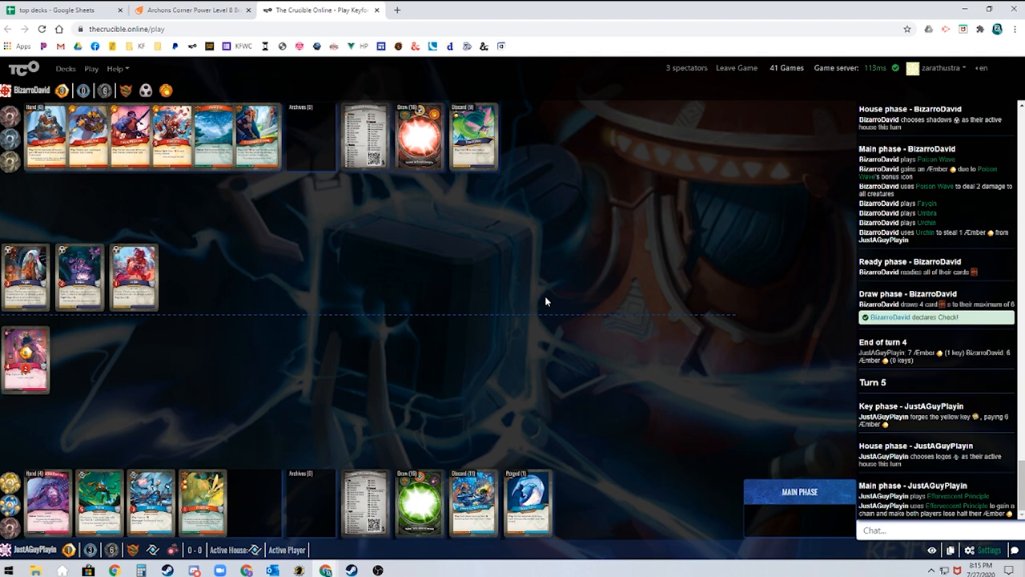
Scroll the game log to follow Turn 5's plays into Turn 6.
scroll("down", 3)
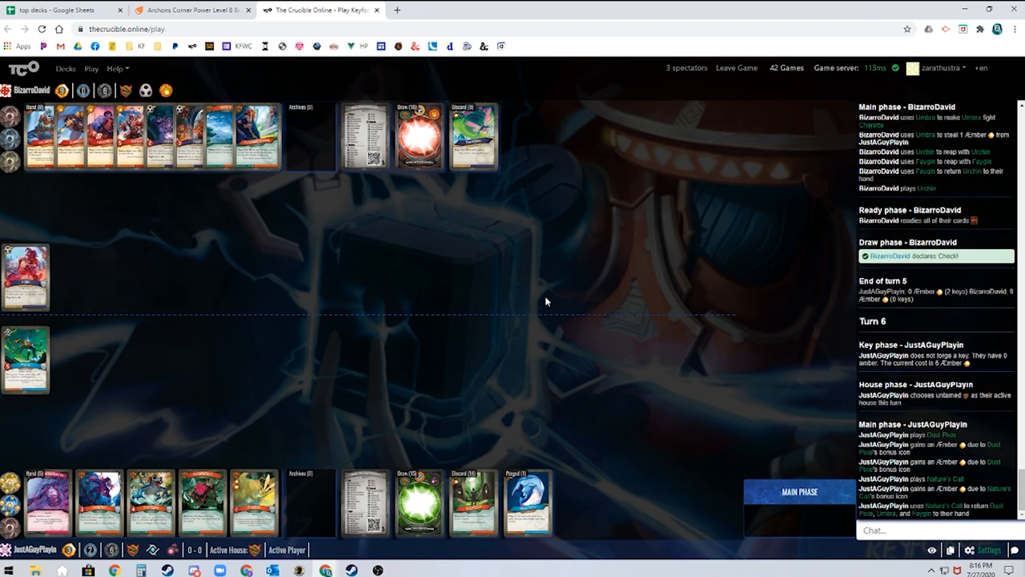
scroll("down", 3)
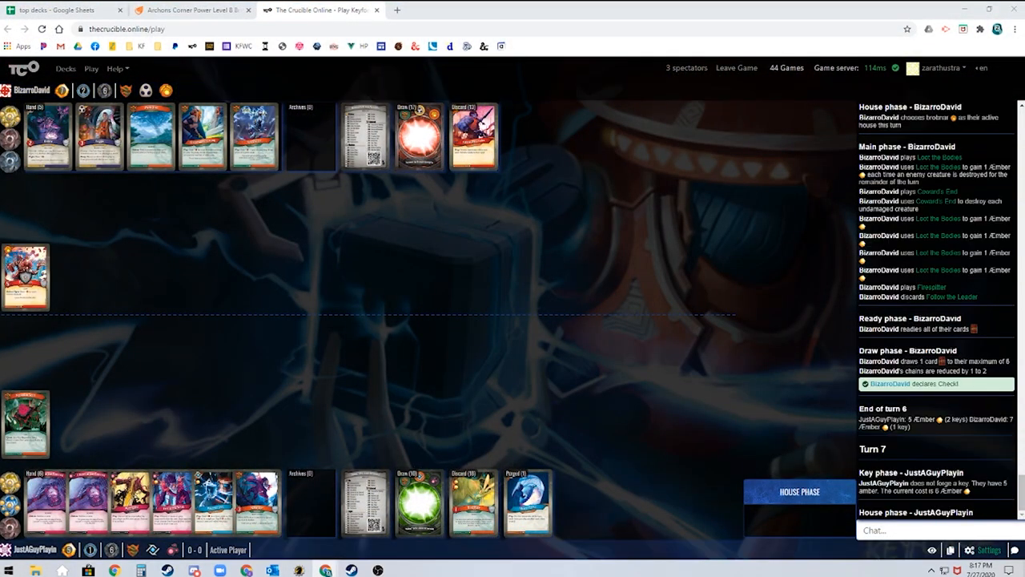
mouse_move(508, 287)
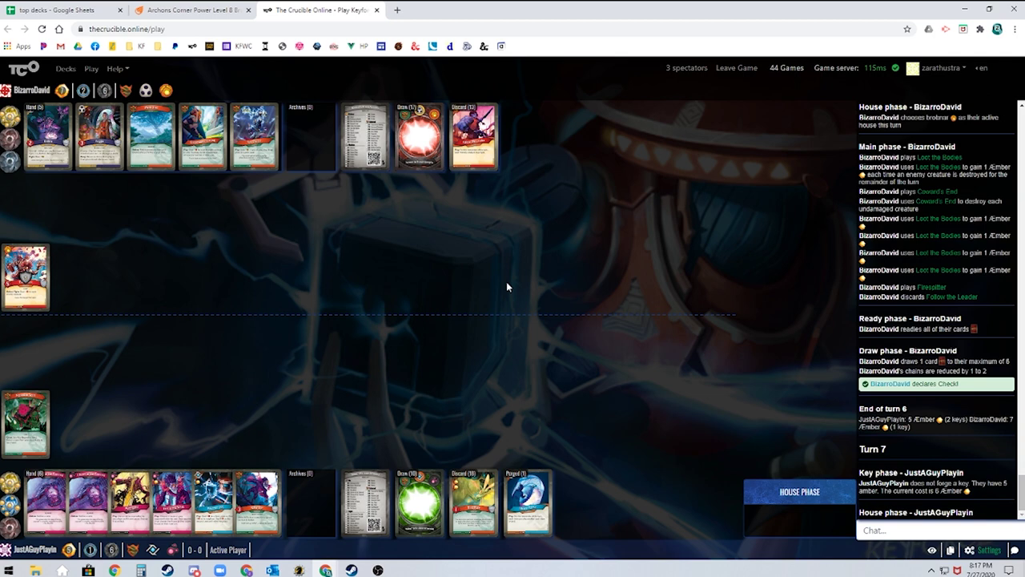
mouse_move(461, 295)
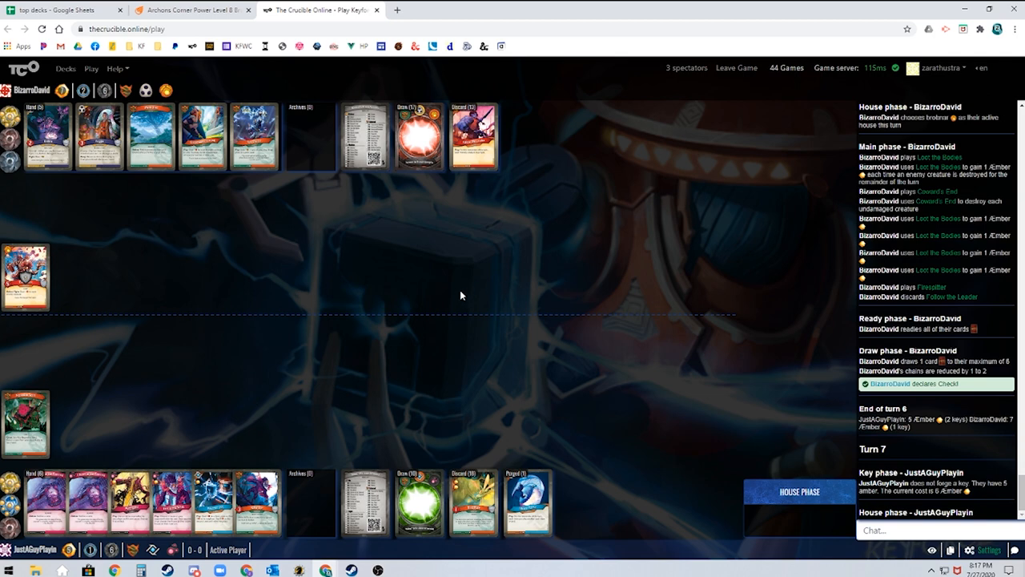
mouse_move(442, 297)
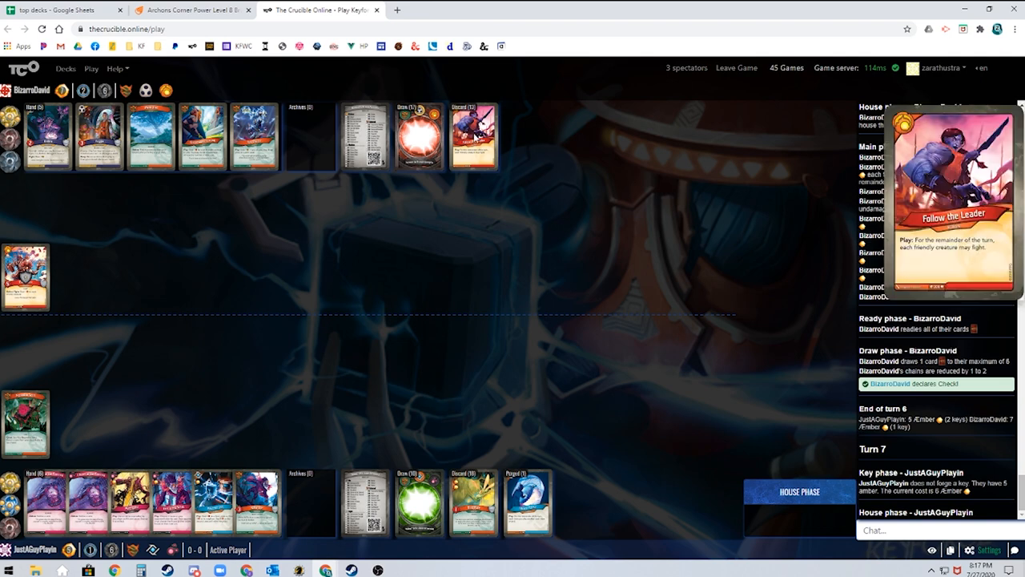
left_click(474, 136)
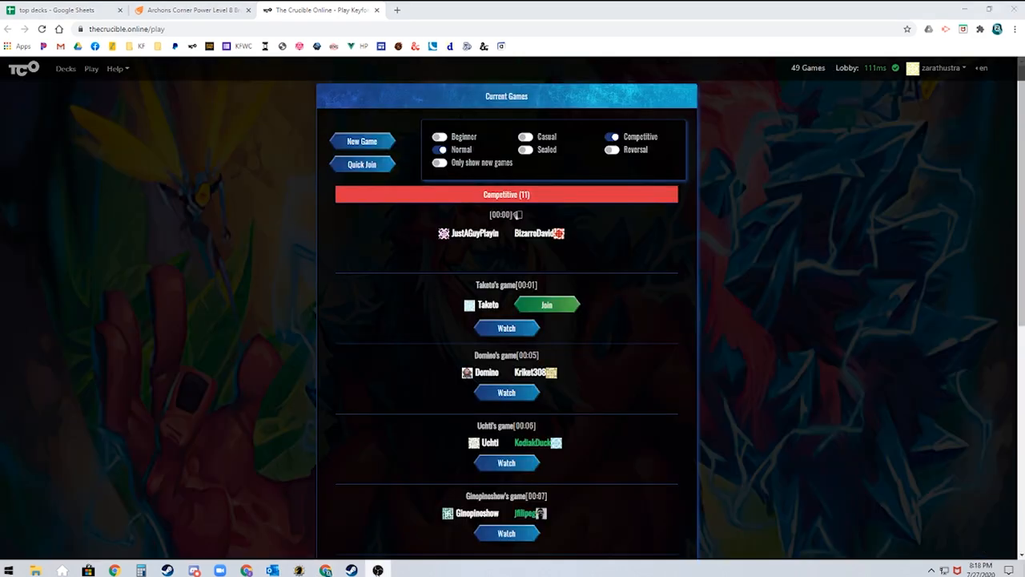
mouse_move(749, 256)
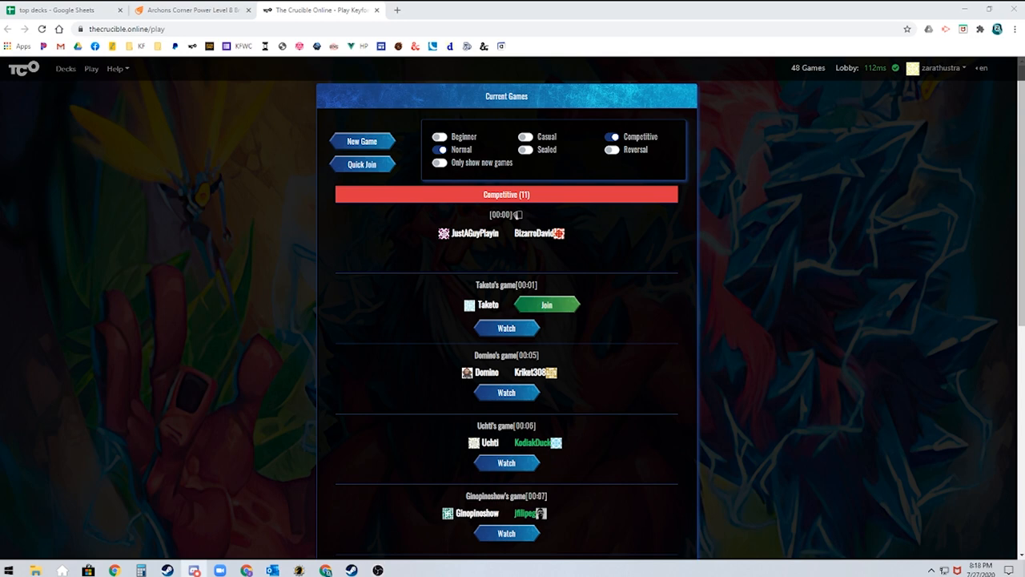
Attempt to watch the first competitive game, which reports game not found.
left_click(544, 304)
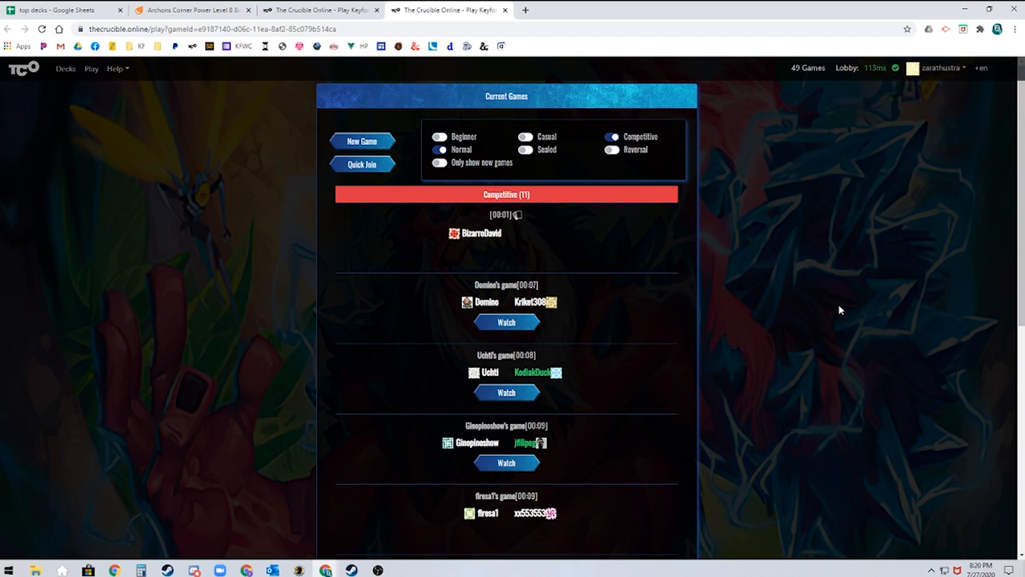
mouse_move(830, 295)
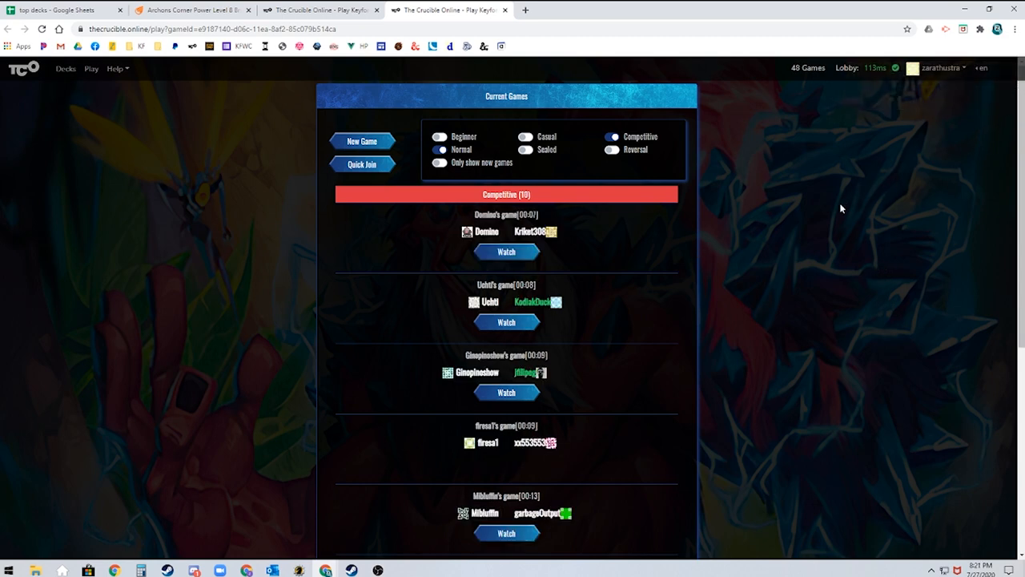
mouse_move(724, 277)
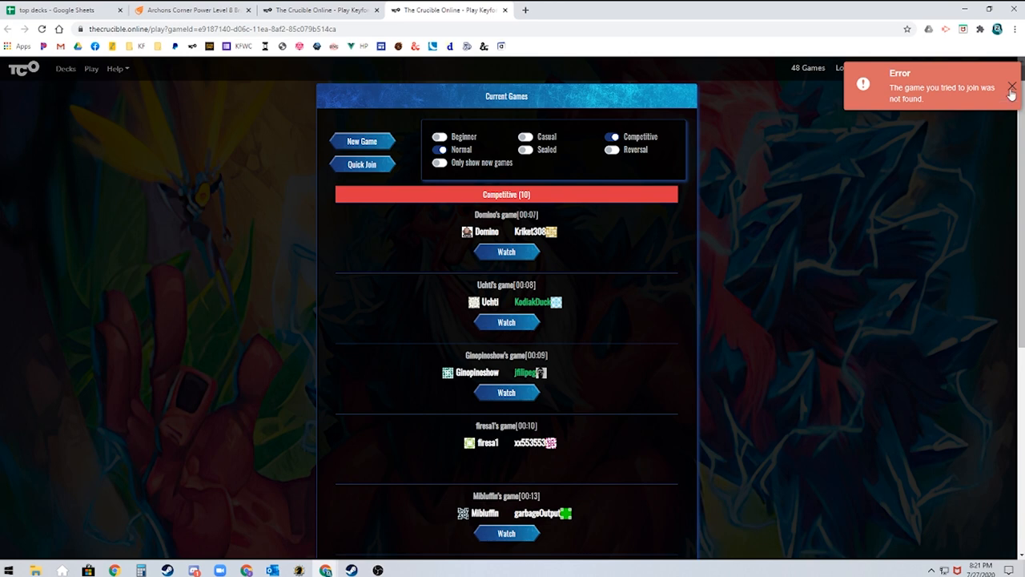
Dismiss the game-not-found error toast in the lobby.
left_click(1009, 90)
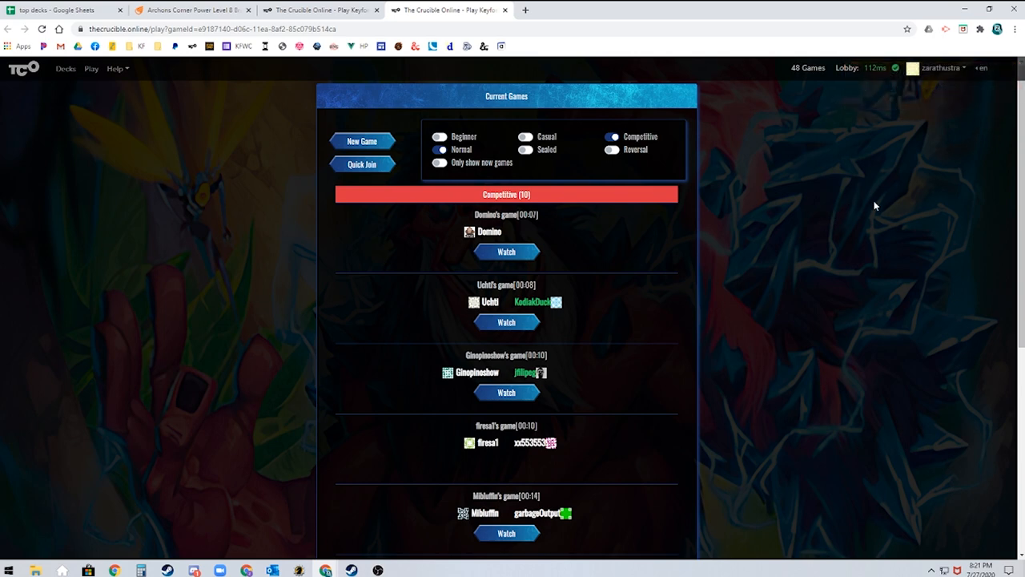
mouse_move(852, 253)
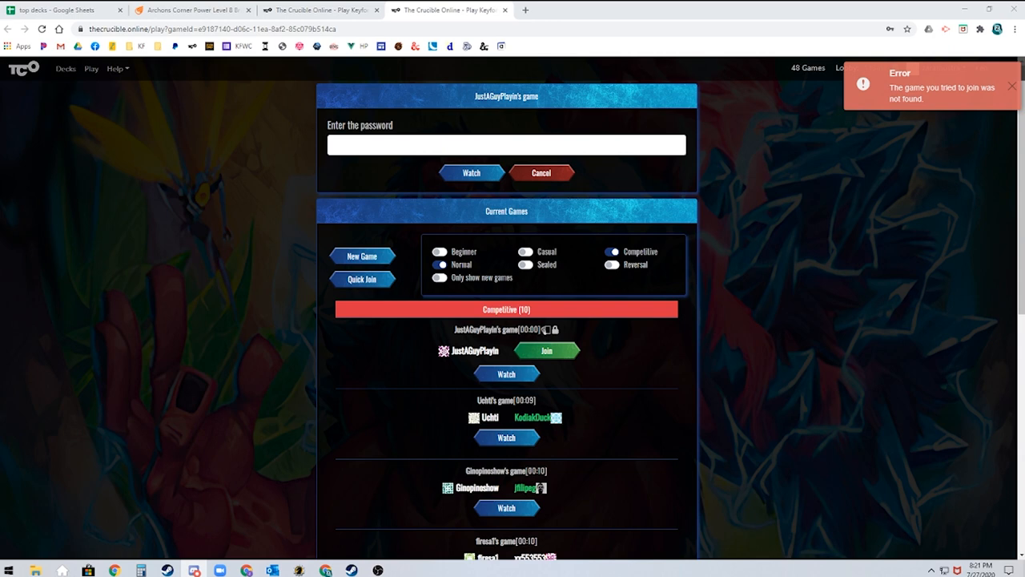
Enter the password and join the locked match as a spectator.
left_click(509, 144)
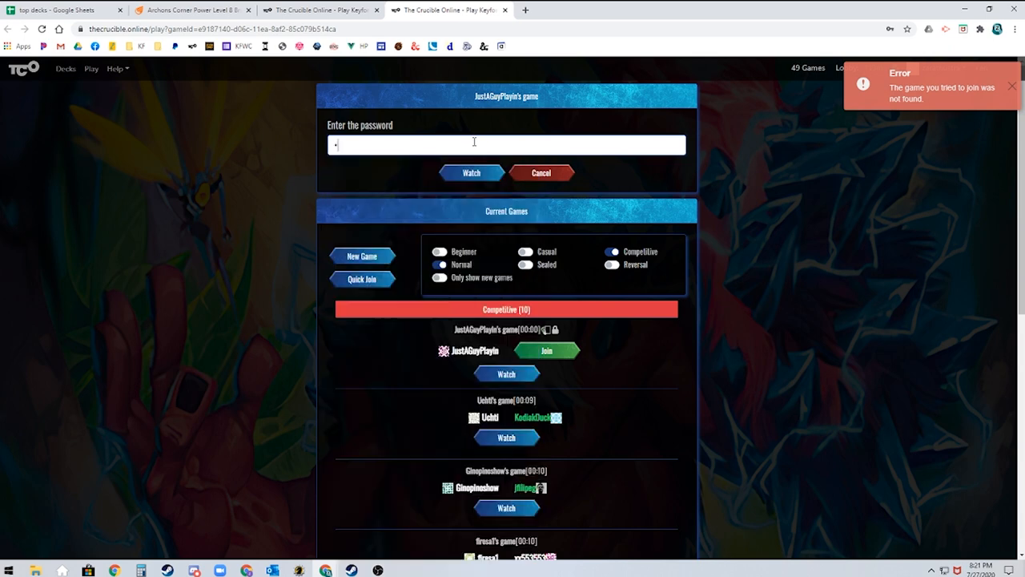
left_click(468, 173)
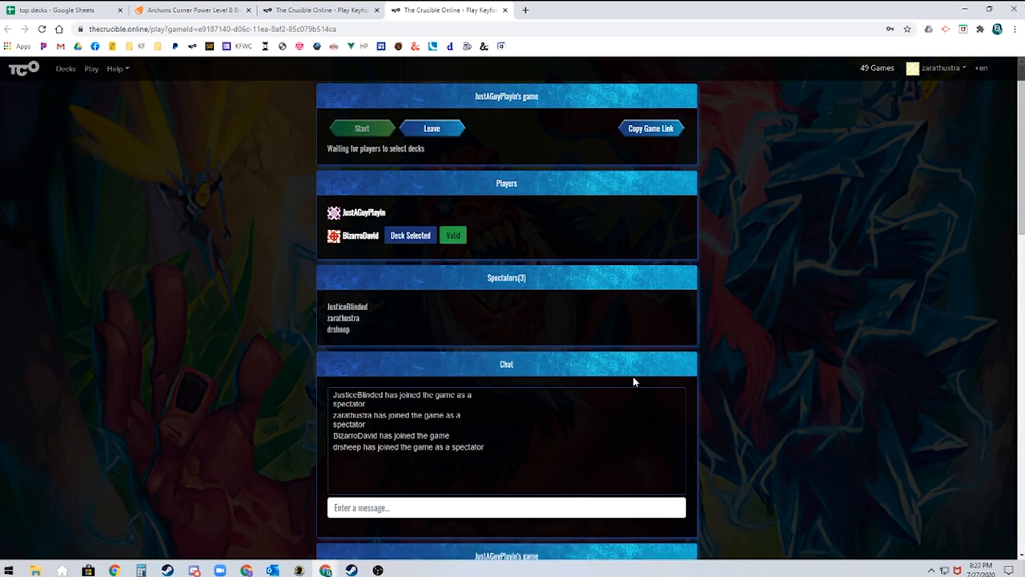
mouse_move(597, 341)
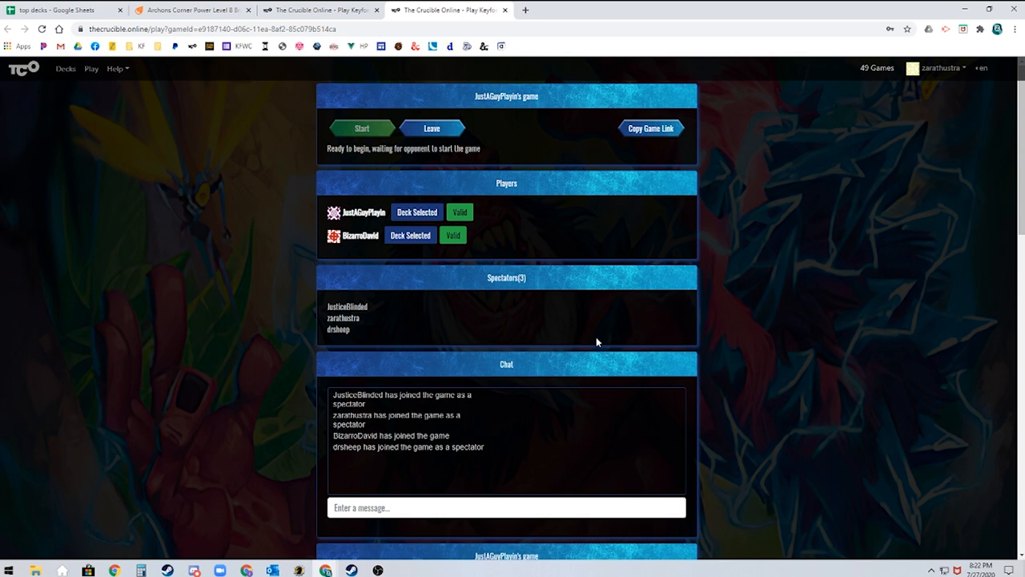
left_click(362, 129)
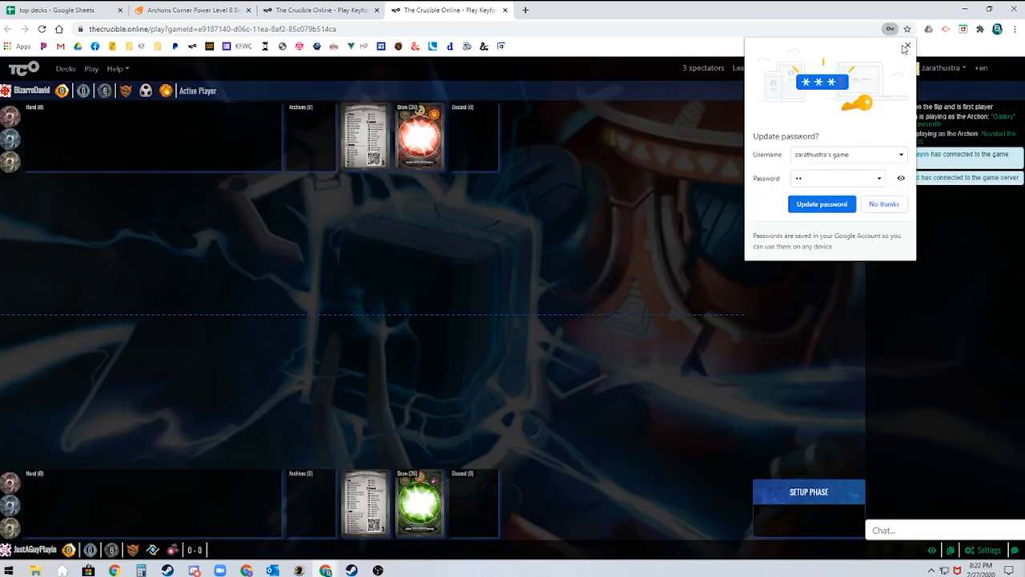
left_click(901, 48)
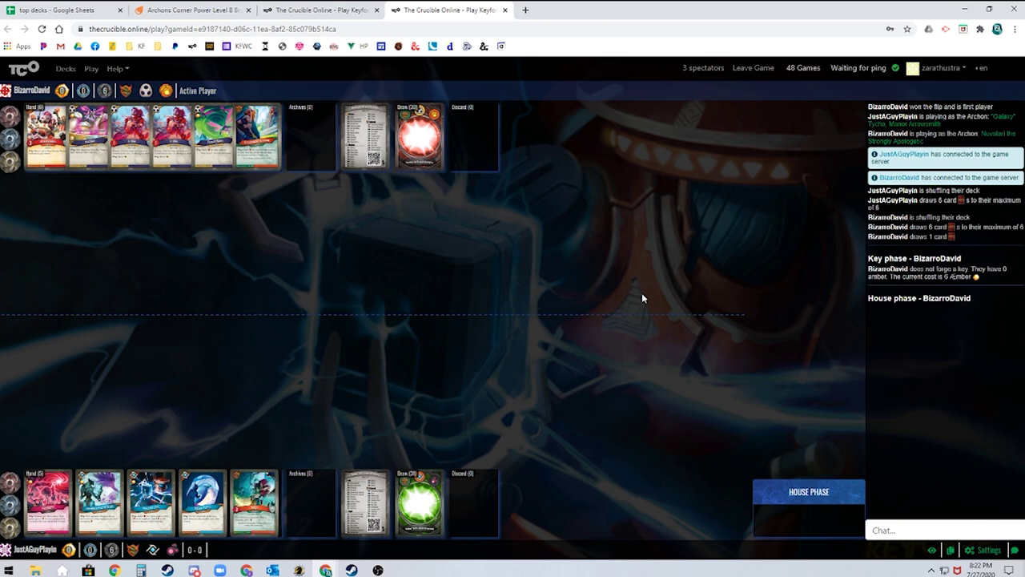
mouse_move(694, 294)
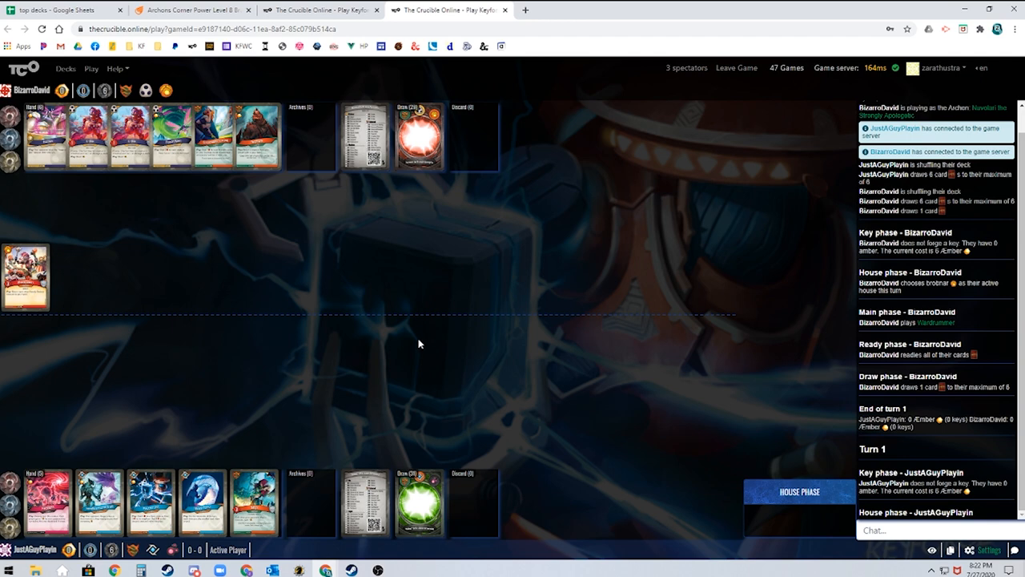
mouse_move(416, 337)
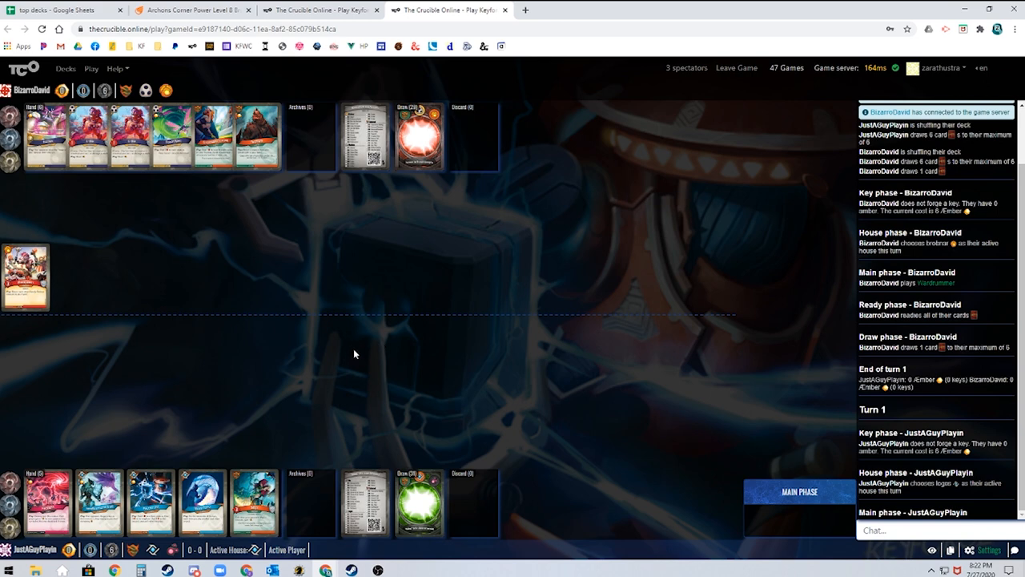
mouse_move(354, 354)
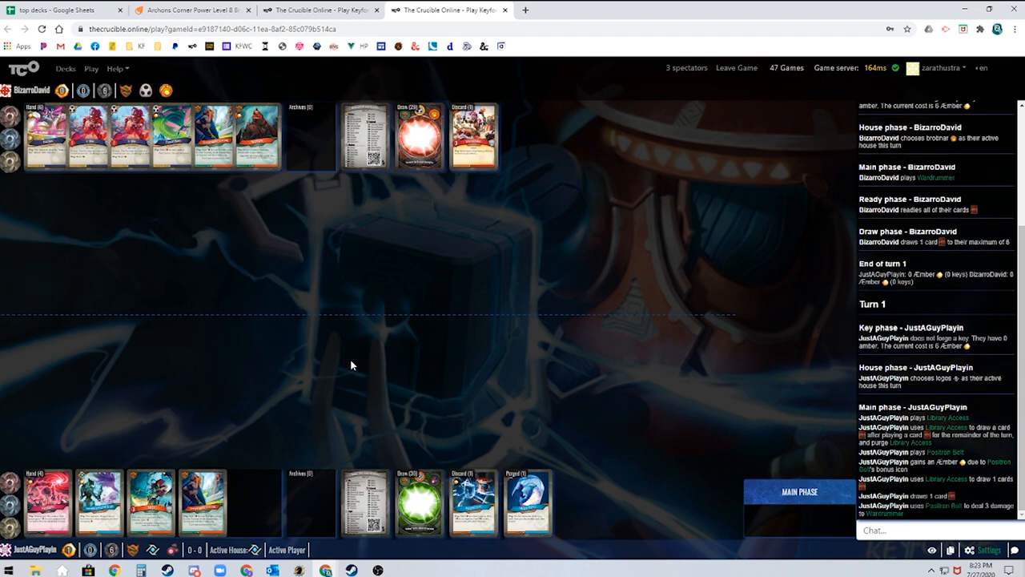
mouse_move(503, 272)
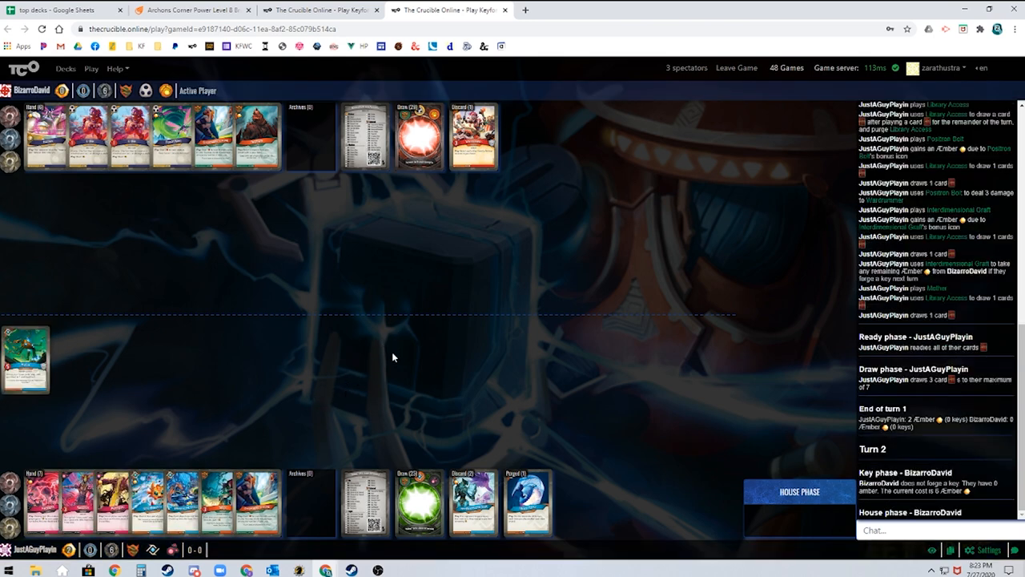
left_click(799, 490)
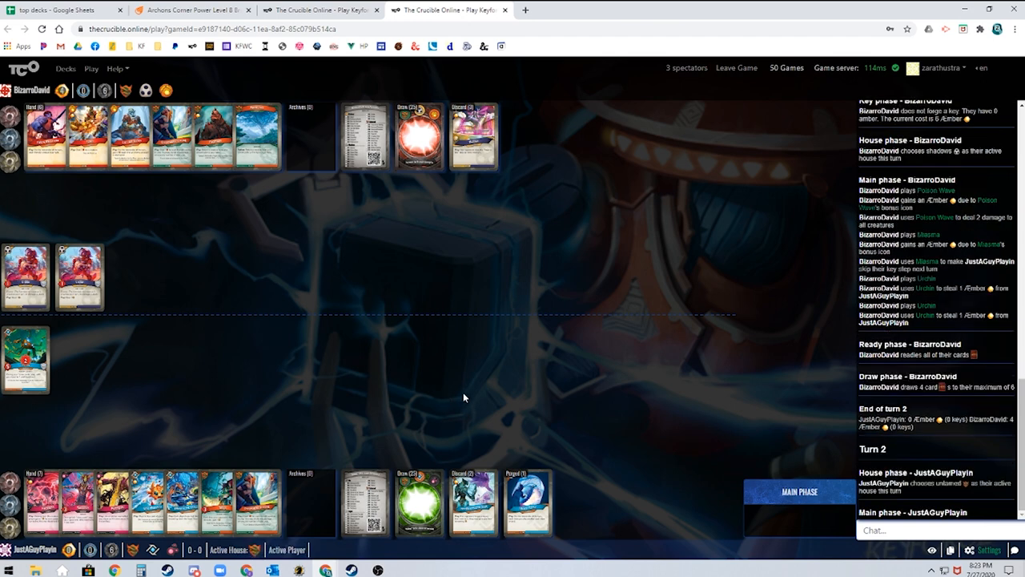
mouse_move(503, 399)
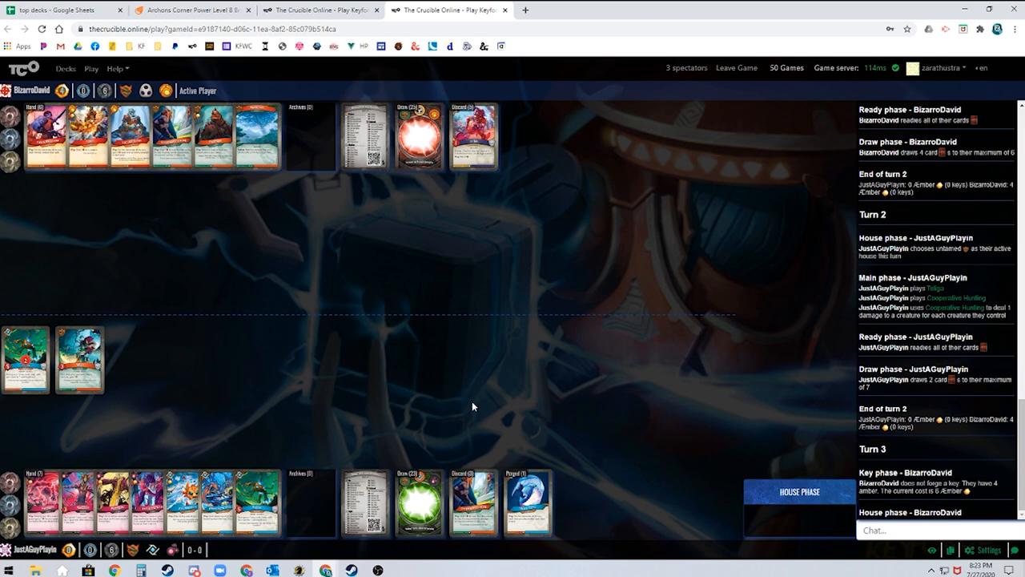
mouse_move(254, 248)
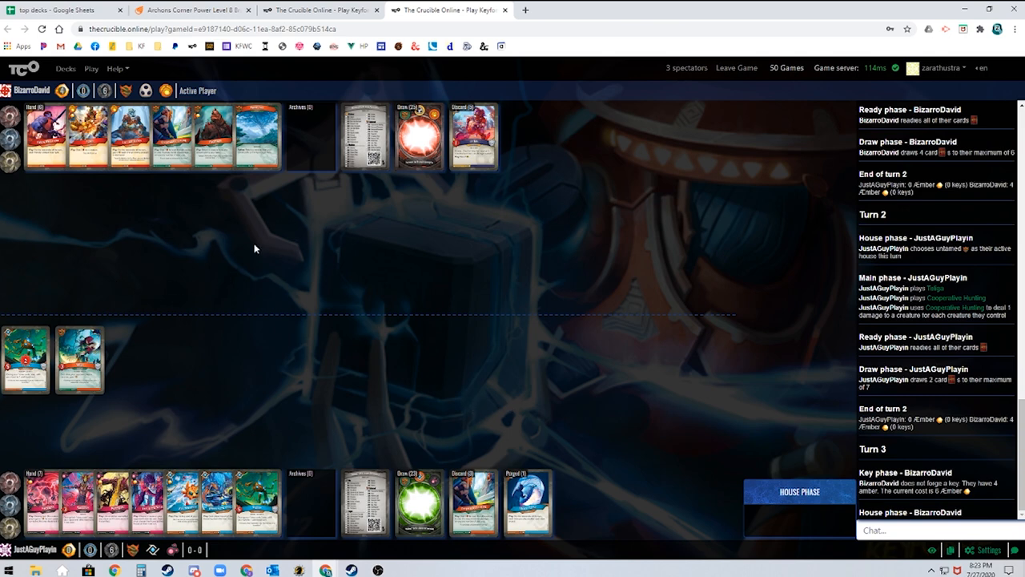
mouse_move(354, 272)
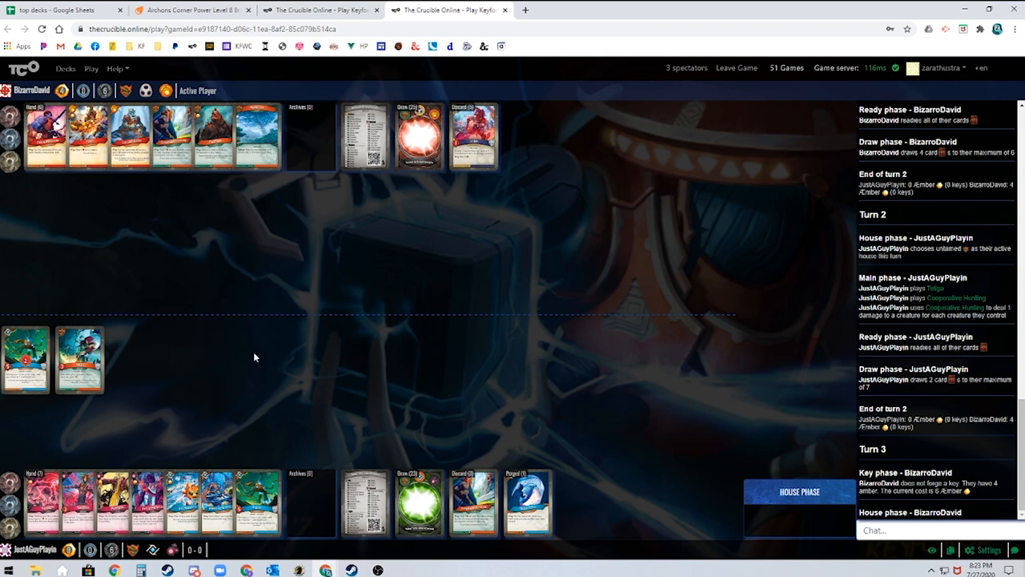
mouse_move(258, 250)
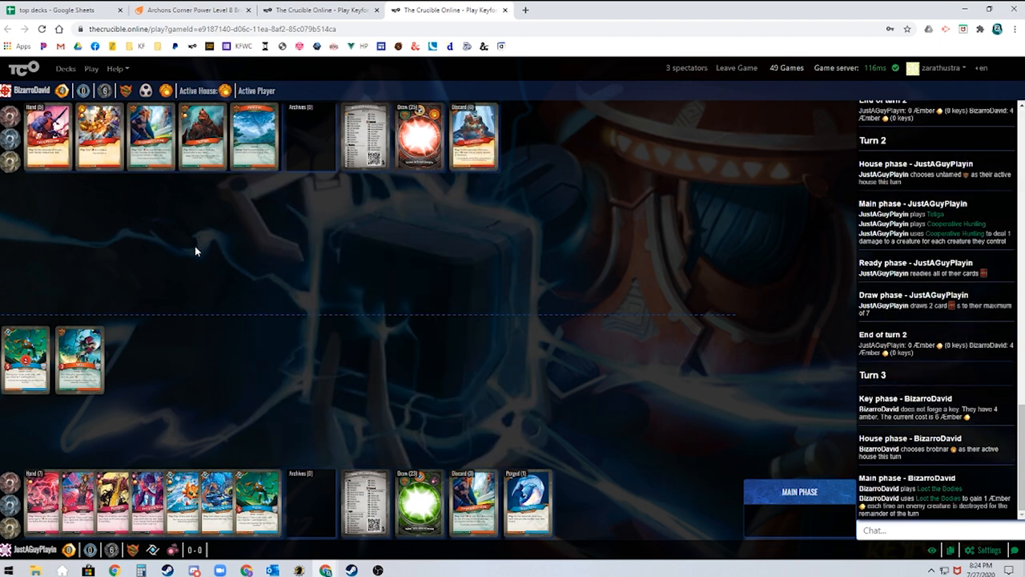
mouse_move(209, 252)
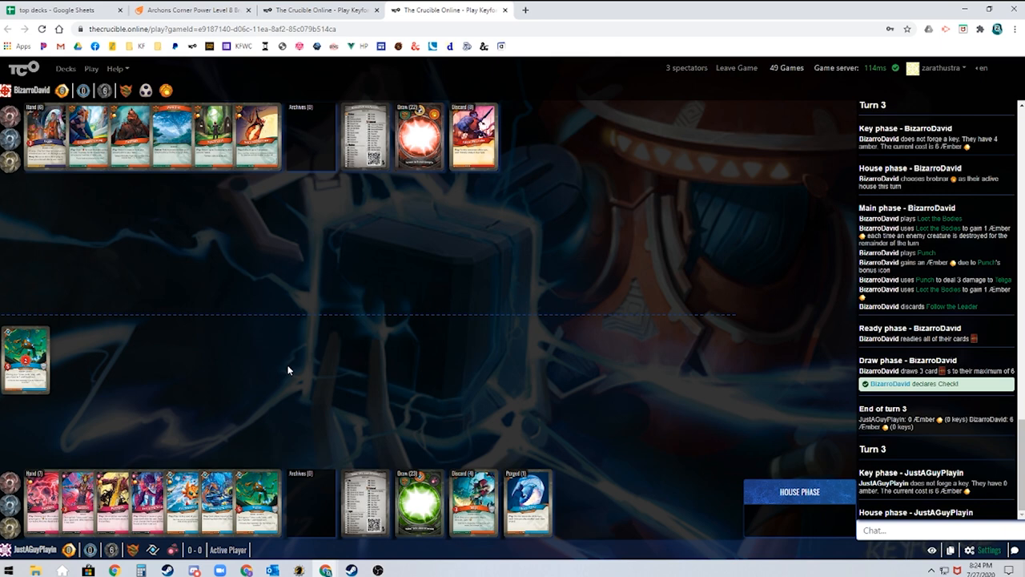
left_click(473, 136)
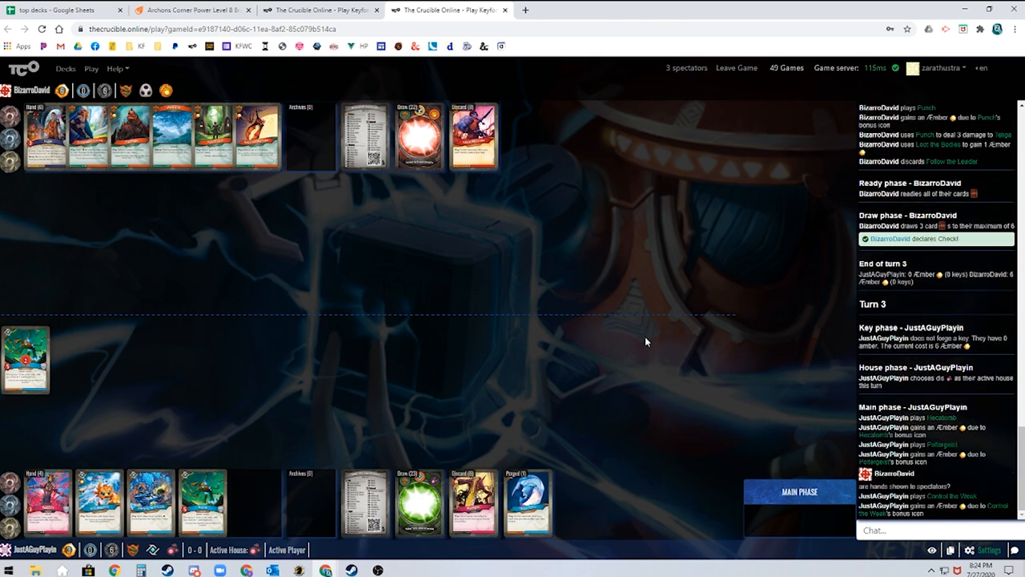
scroll("down", 3)
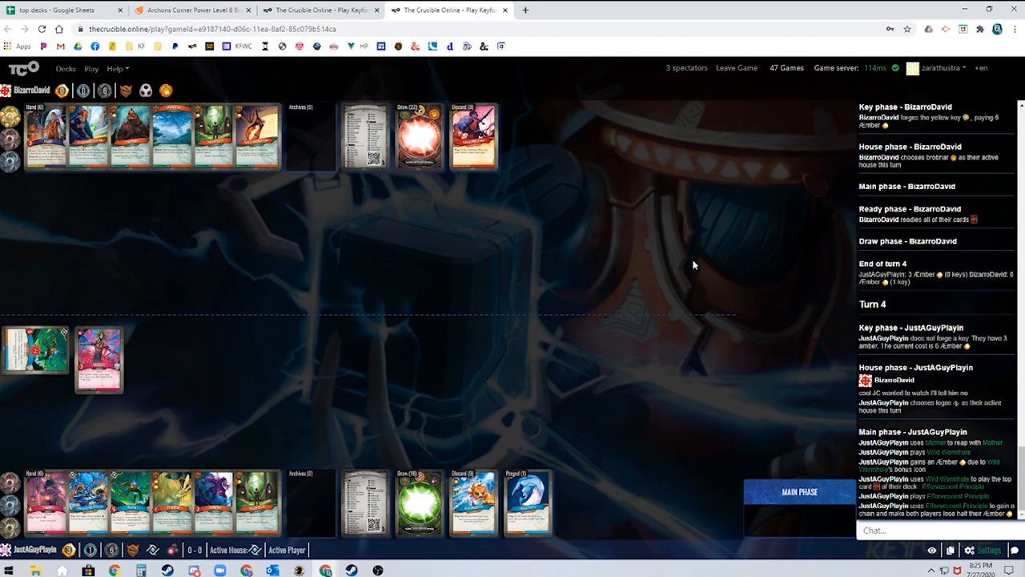
Follow turn 5, then view the bottom player's discard pile.
scroll("down", 3)
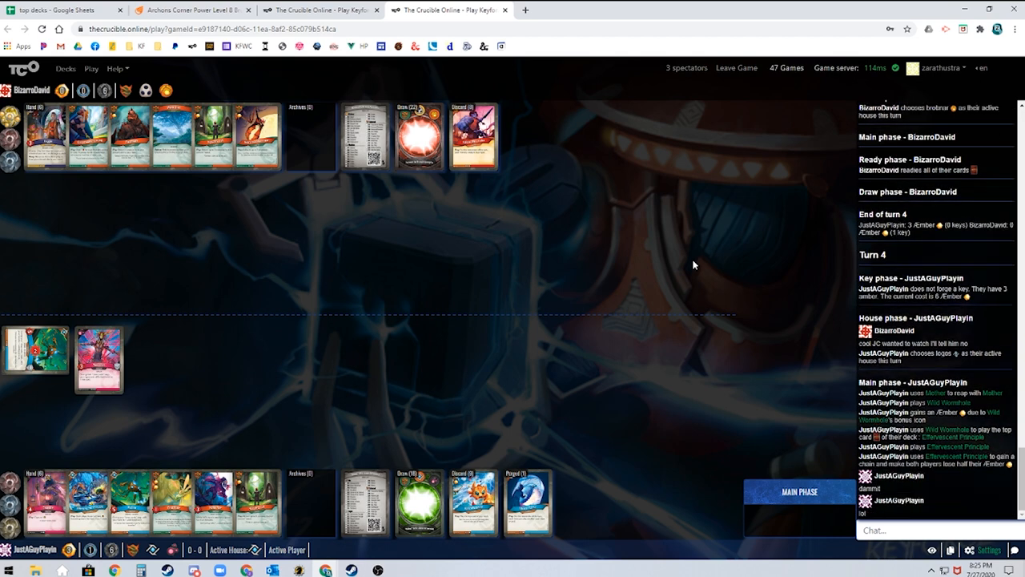
mouse_move(697, 265)
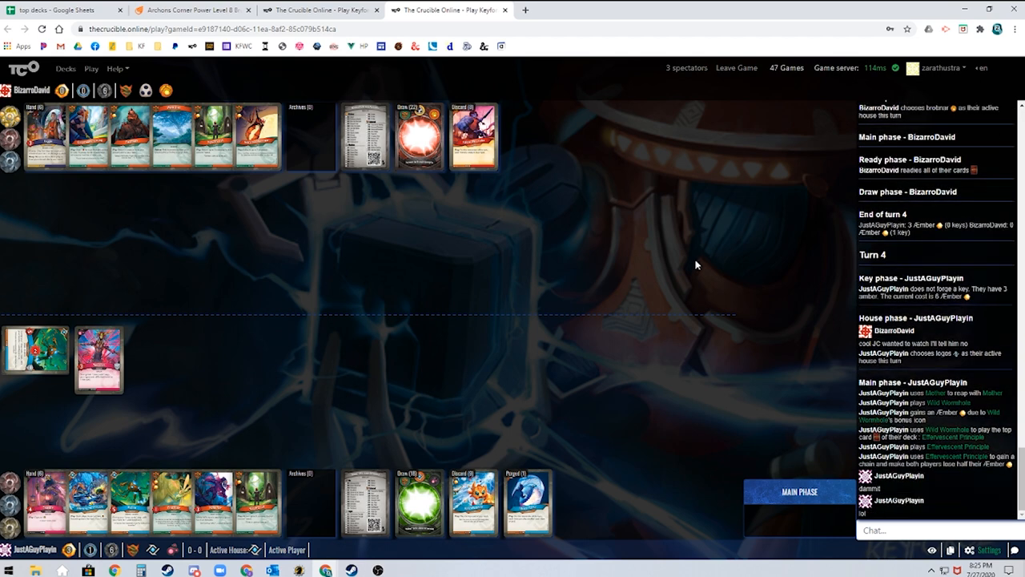
mouse_move(664, 262)
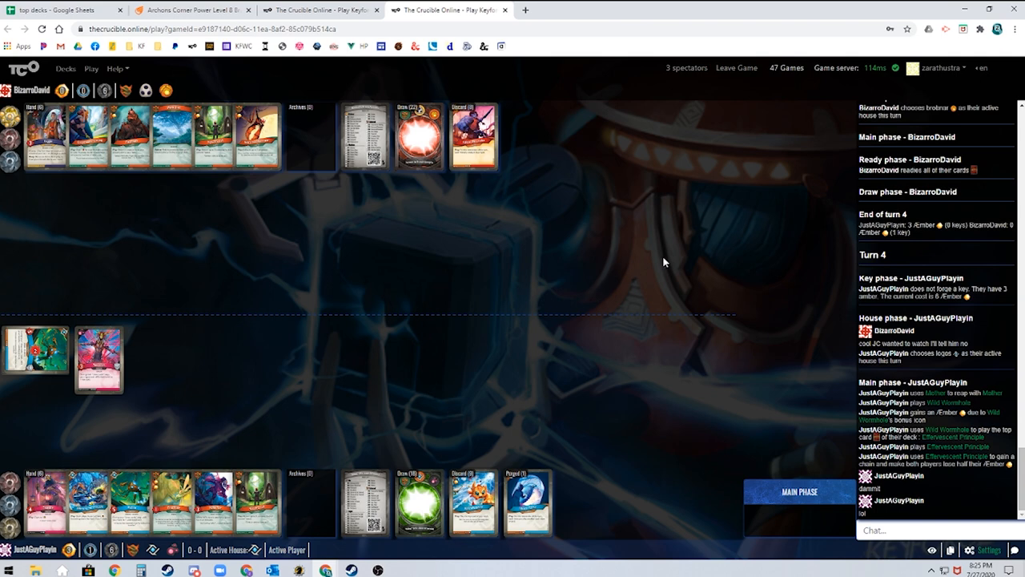
mouse_move(660, 279)
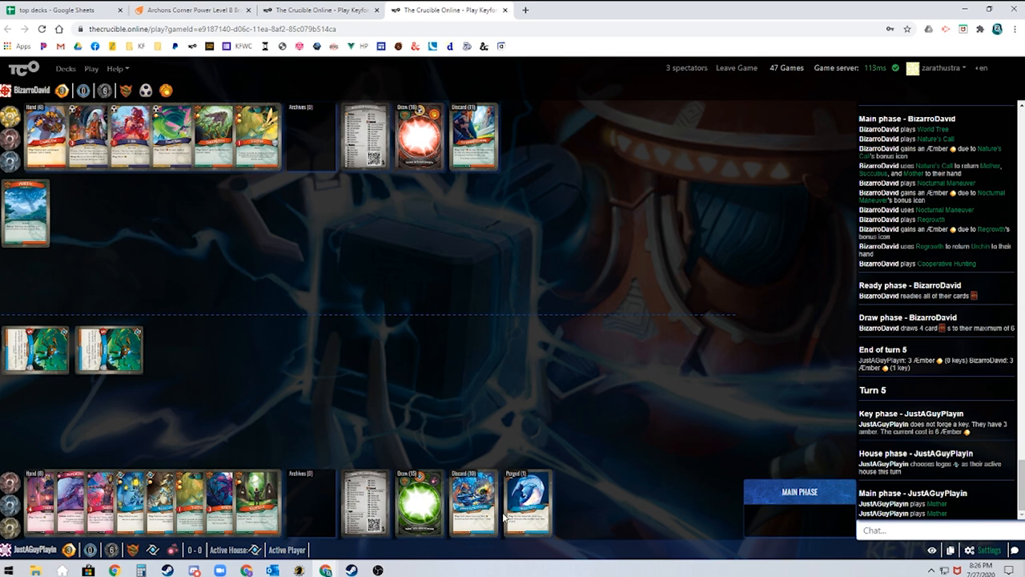
left_click(471, 513)
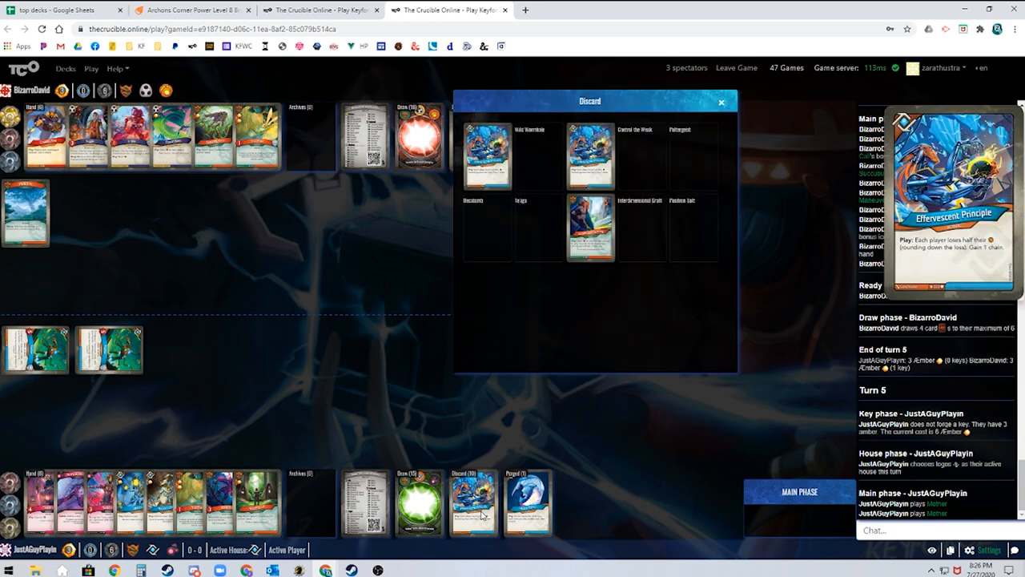
Close the Discard viewer to return to the full game board.
left_click(724, 103)
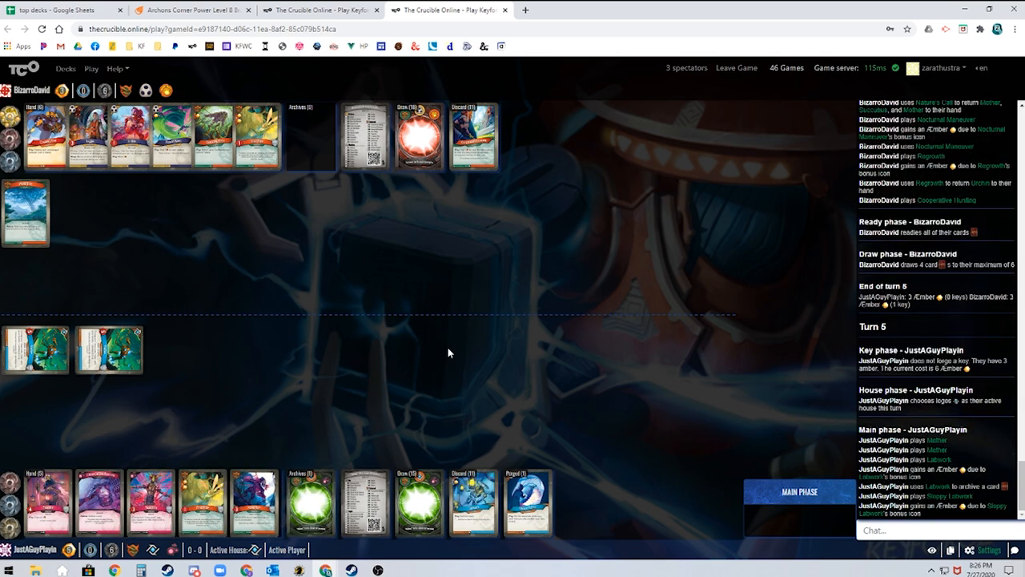
left_click(471, 513)
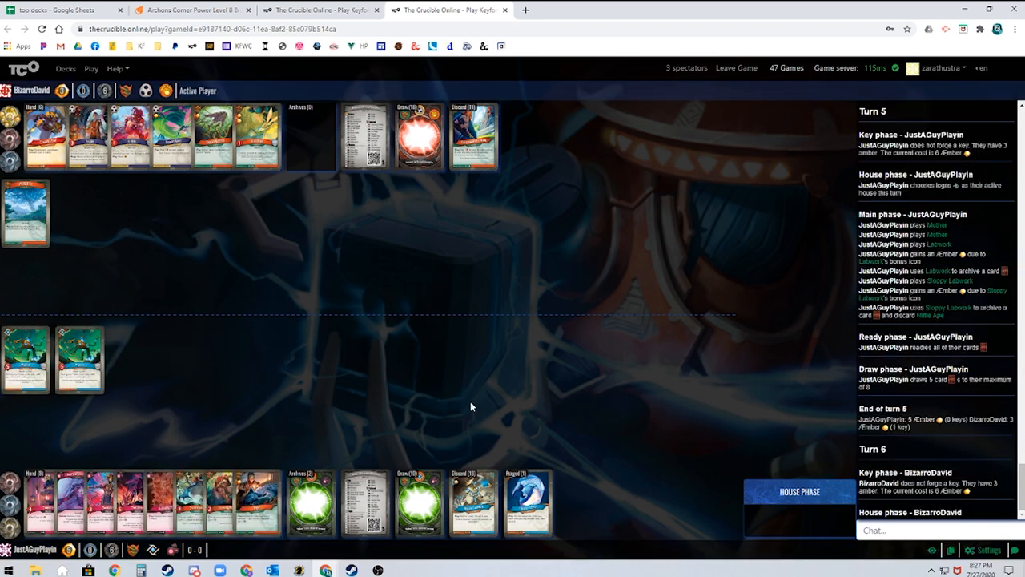
mouse_move(472, 416)
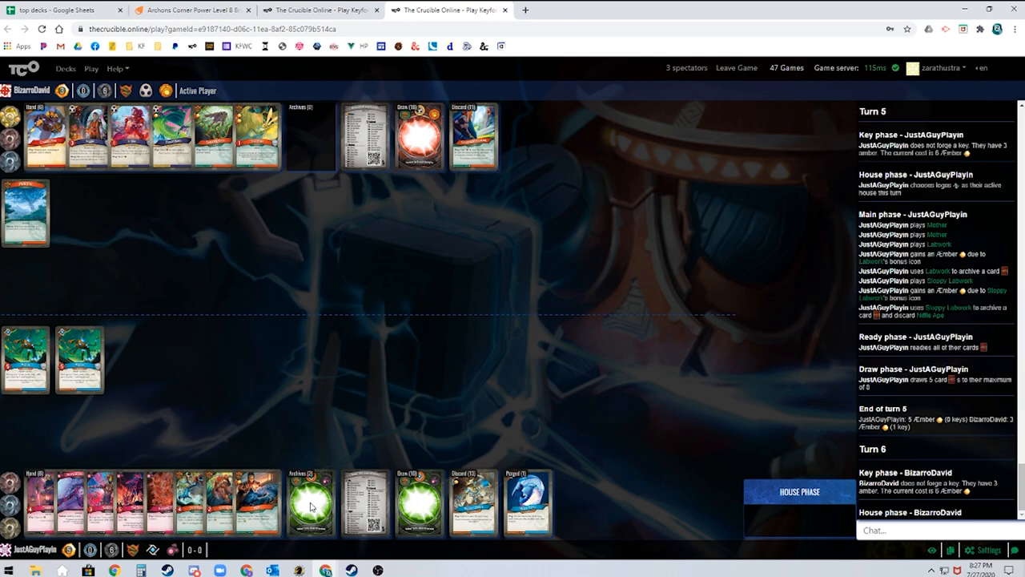
Follow the game log through turn 6 into turn 7.
left_click(471, 507)
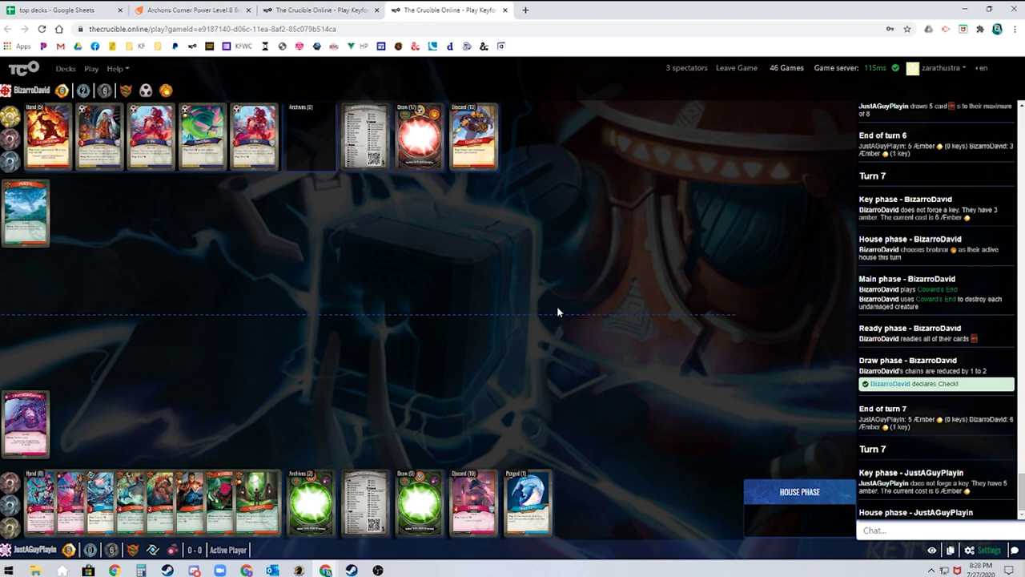
mouse_move(492, 385)
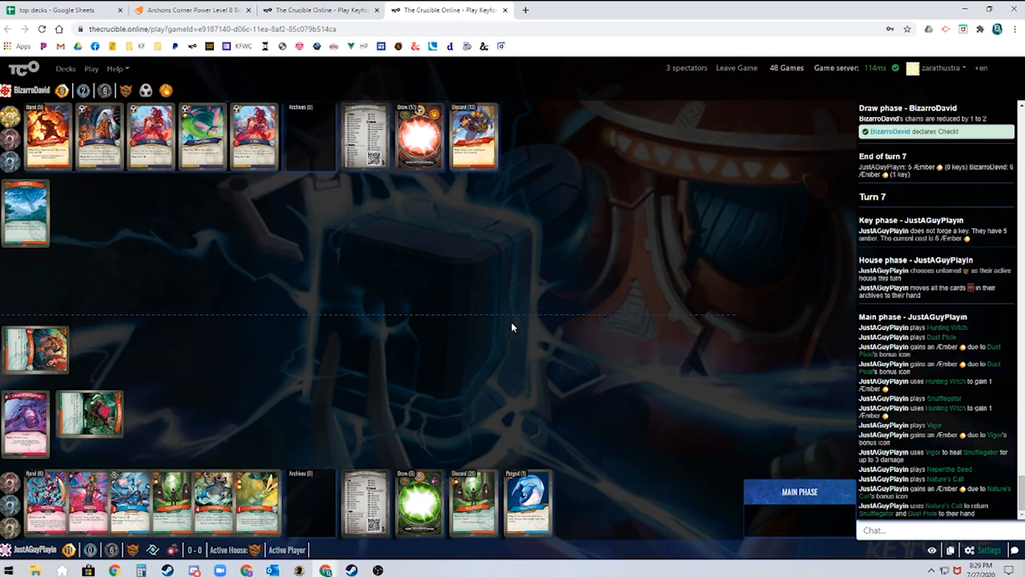
scroll("down", 3)
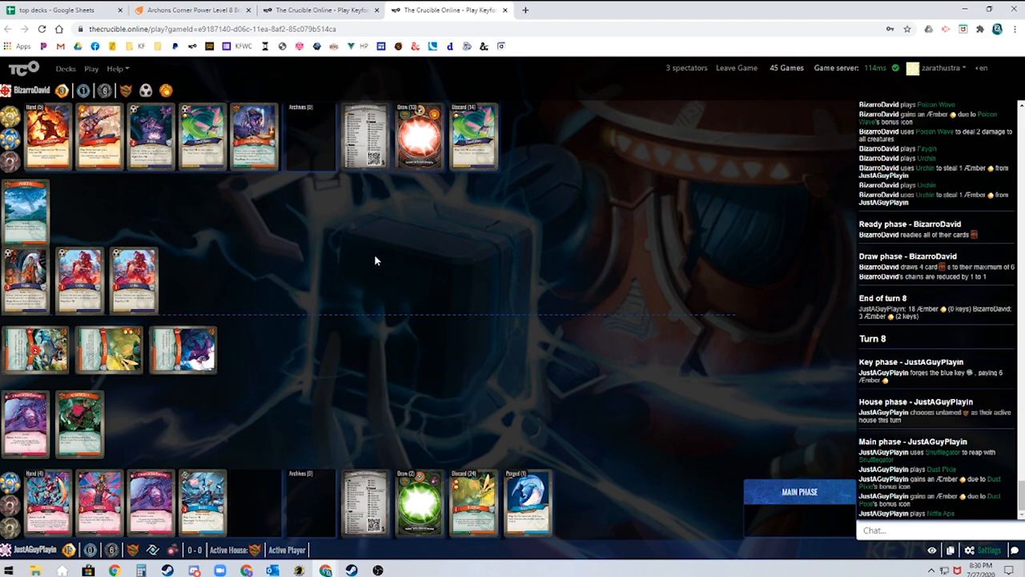
mouse_move(386, 269)
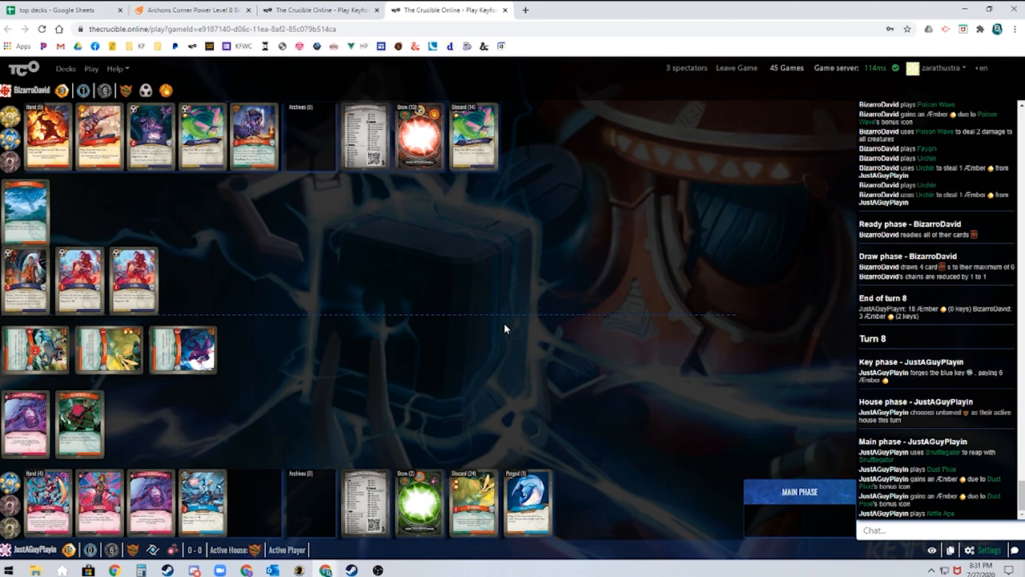
mouse_move(506, 364)
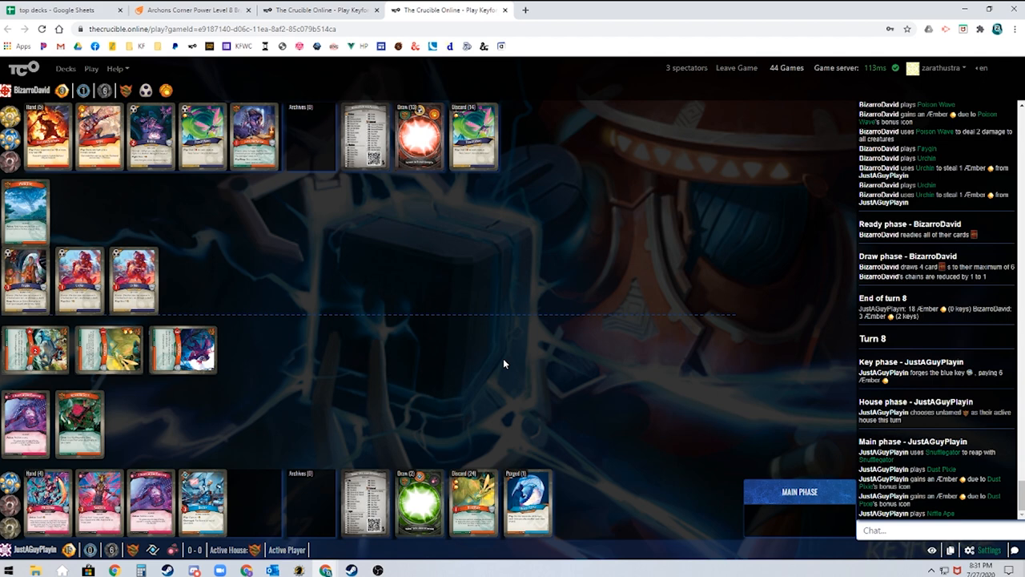
mouse_move(493, 361)
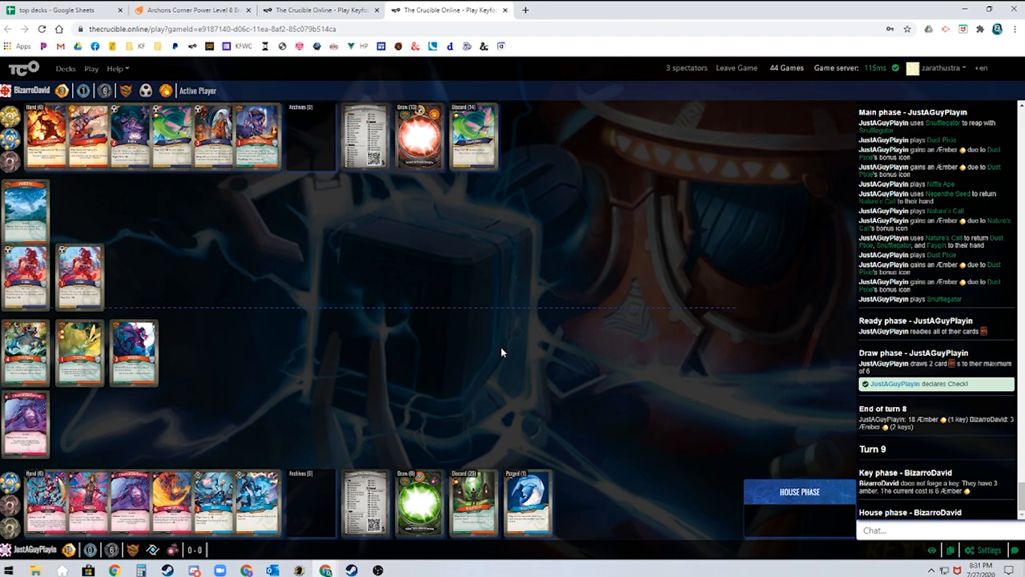
mouse_move(500, 356)
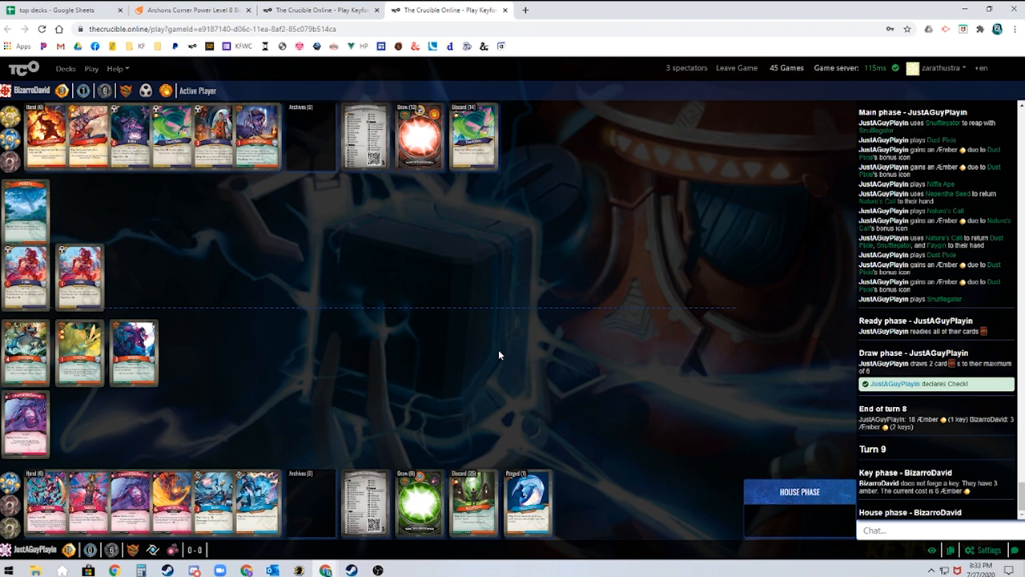
mouse_move(548, 352)
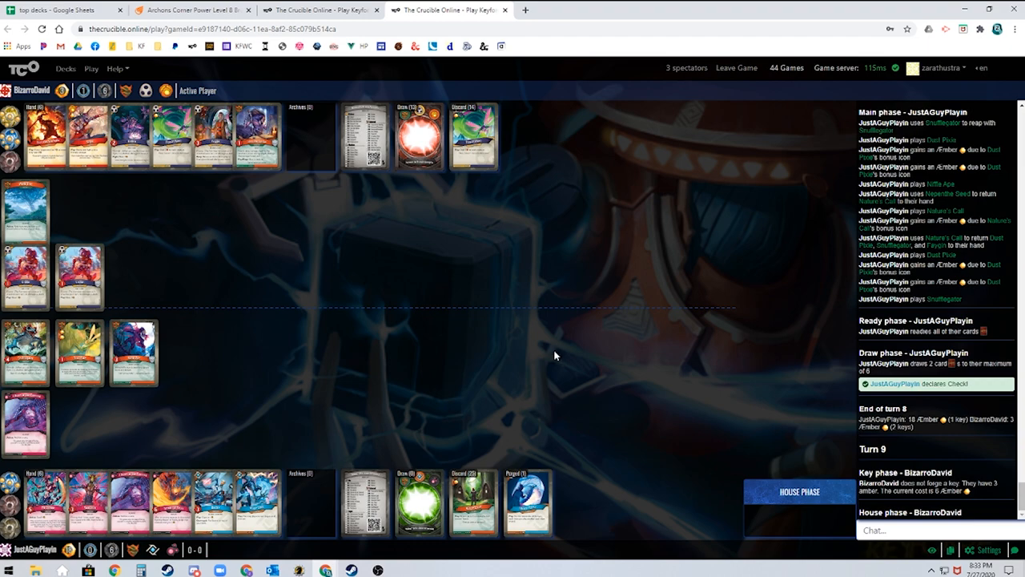
mouse_move(142, 244)
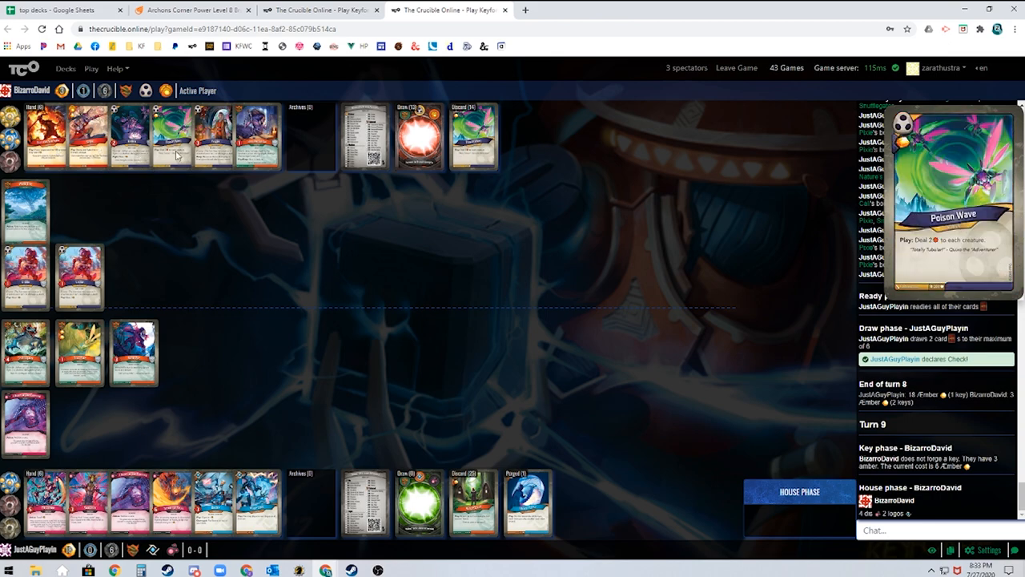
mouse_move(184, 136)
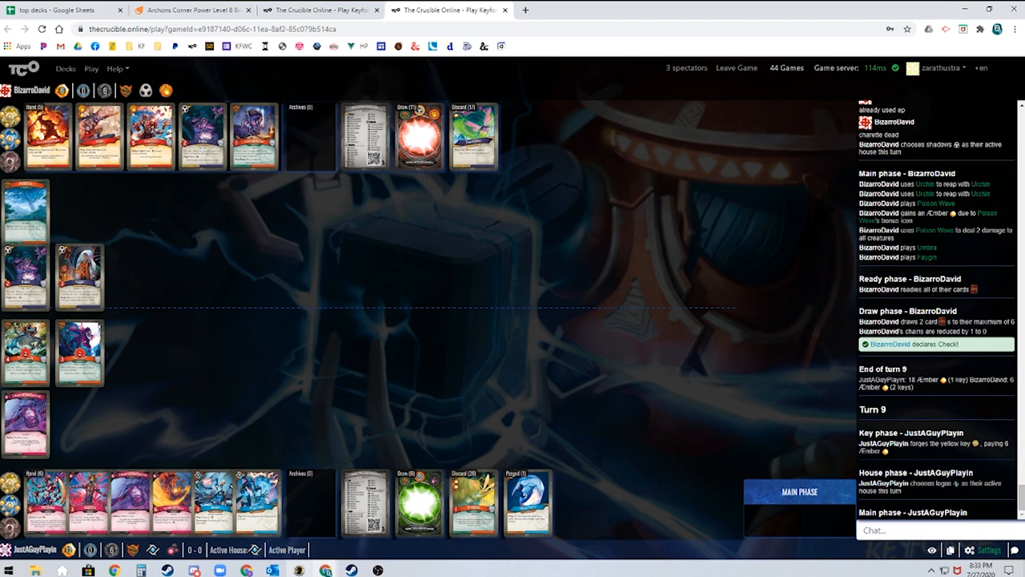
mouse_move(292, 569)
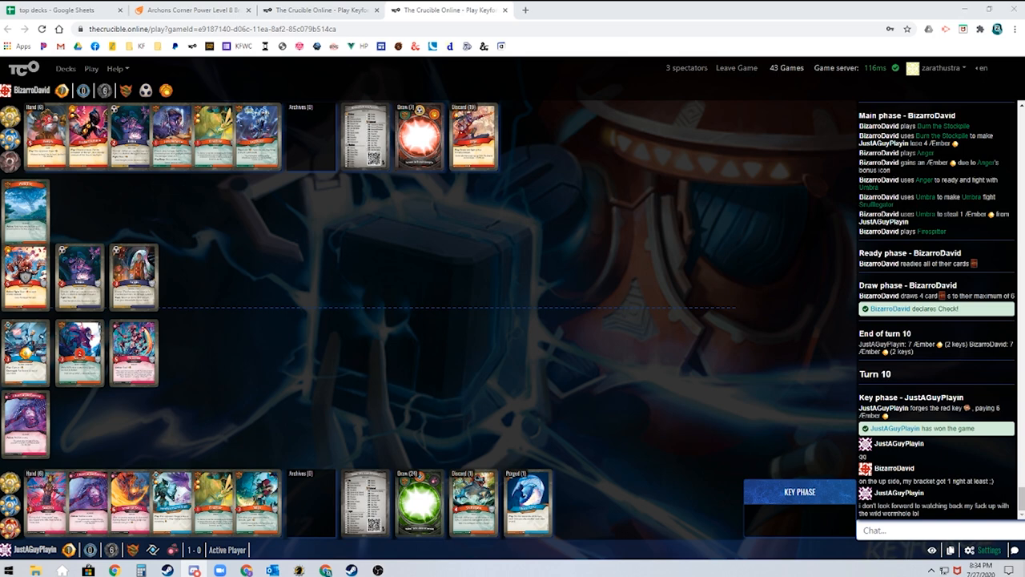
mouse_move(394, 311)
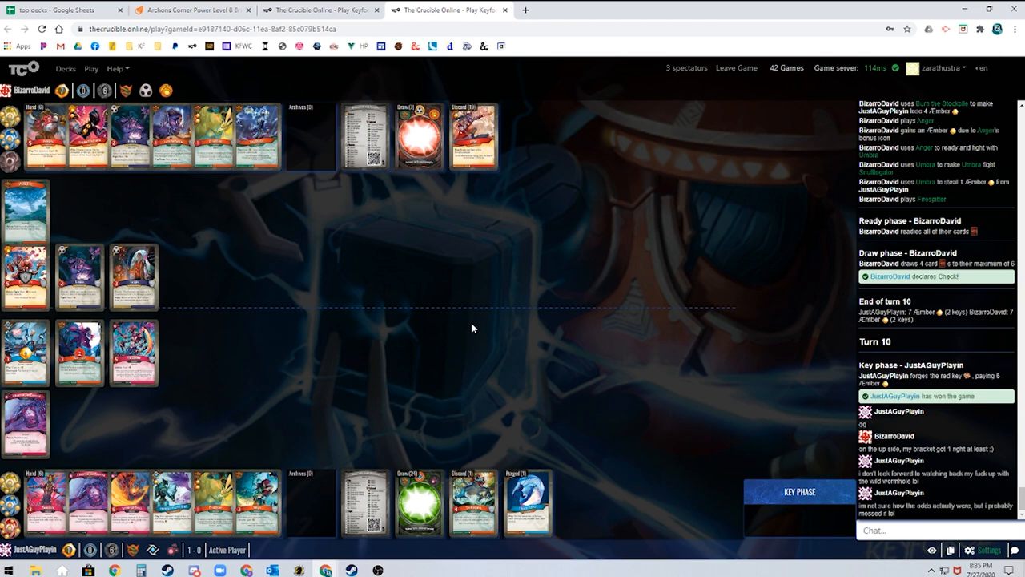
scroll("down", 3)
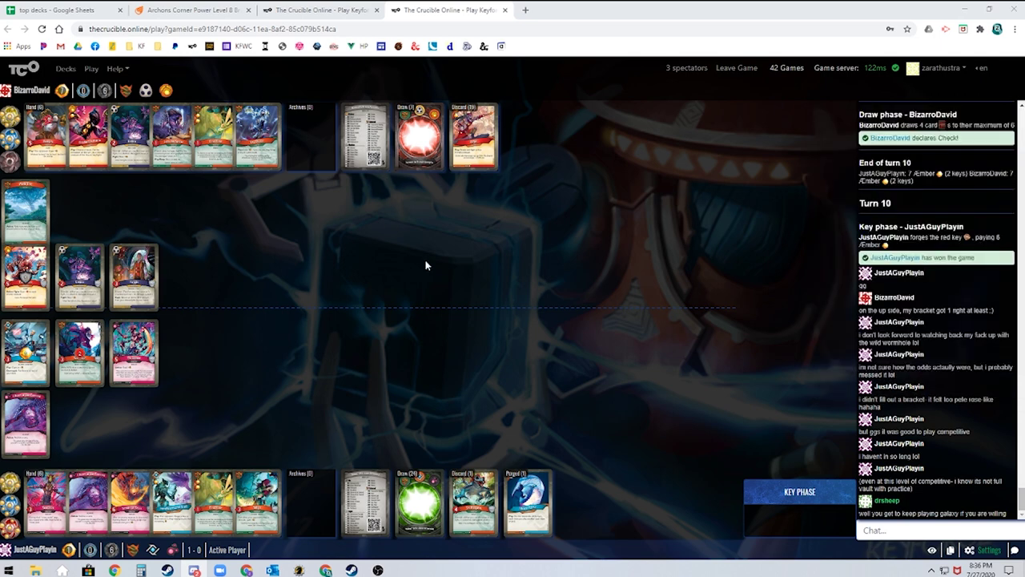
mouse_move(442, 282)
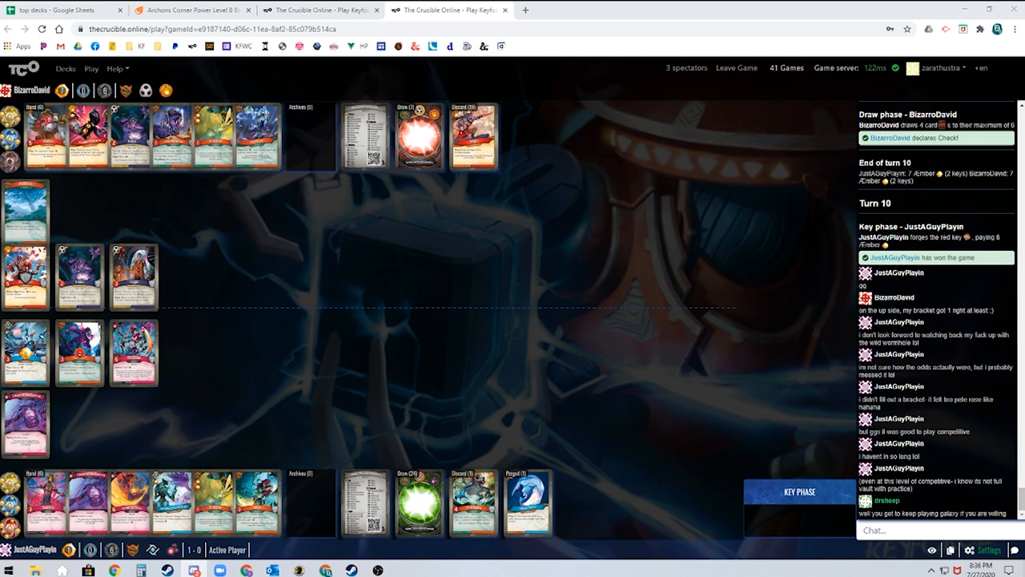
mouse_move(546, 311)
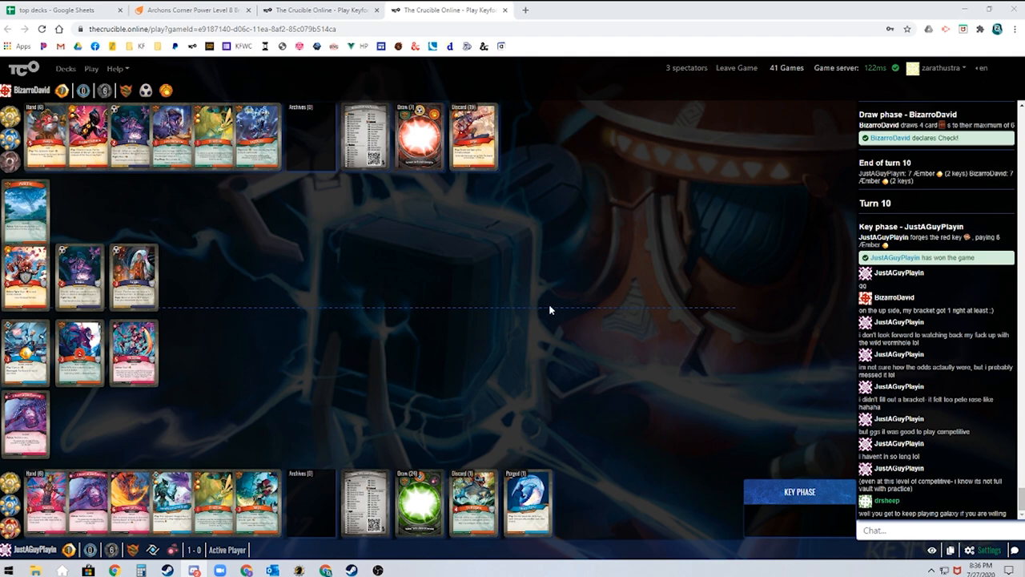
mouse_move(549, 311)
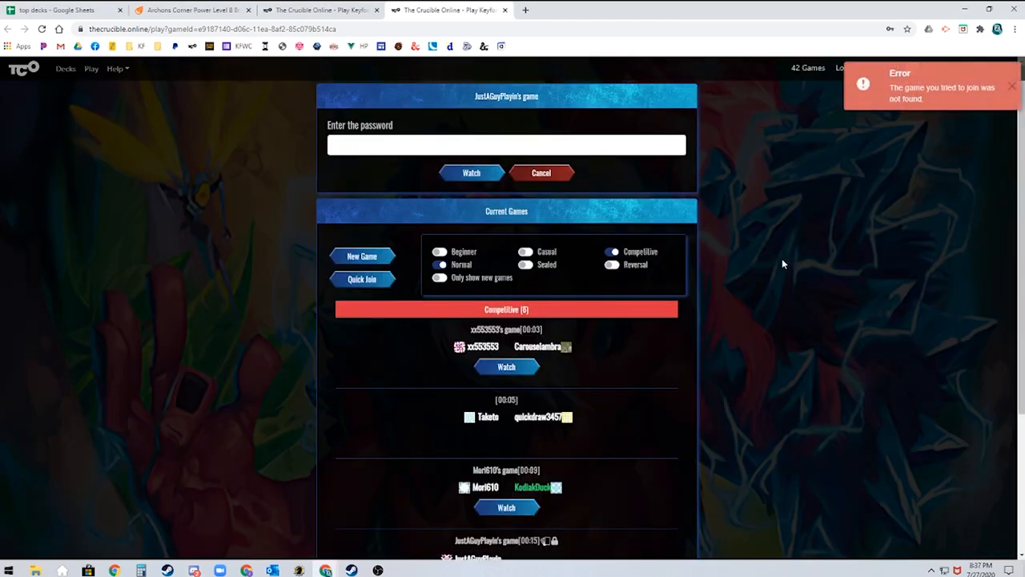
mouse_move(765, 319)
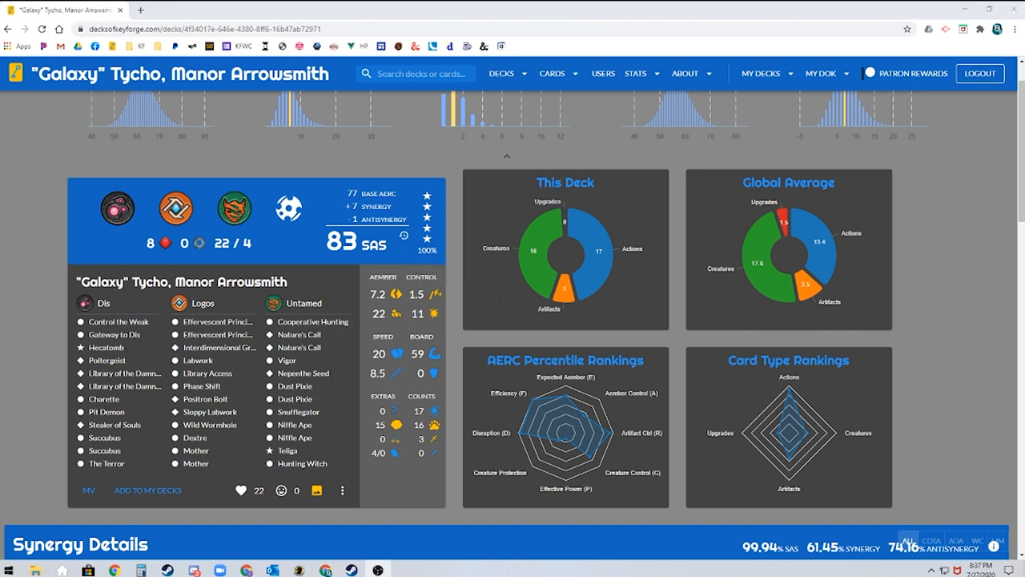
mouse_move(167, 243)
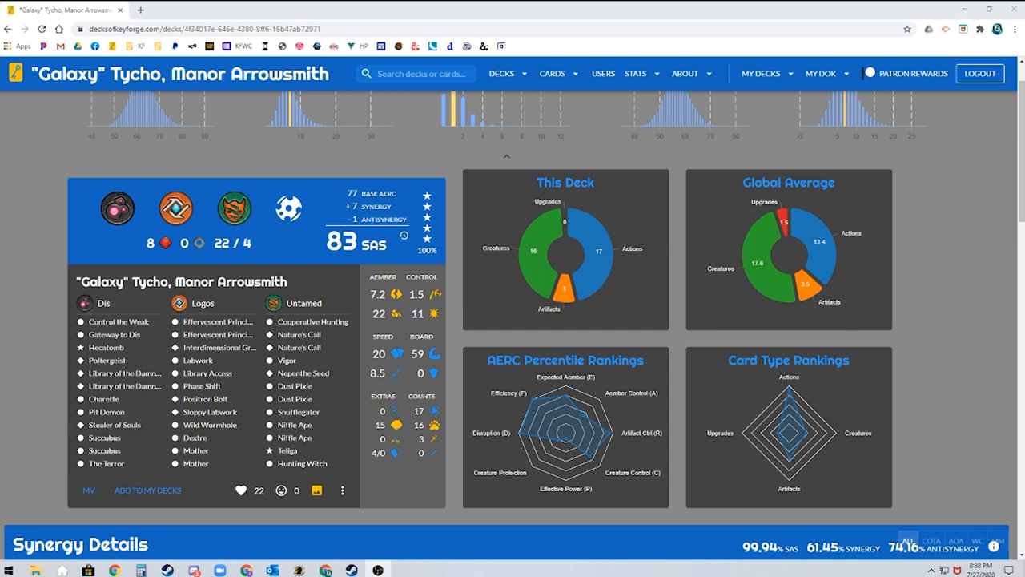
mouse_move(388, 253)
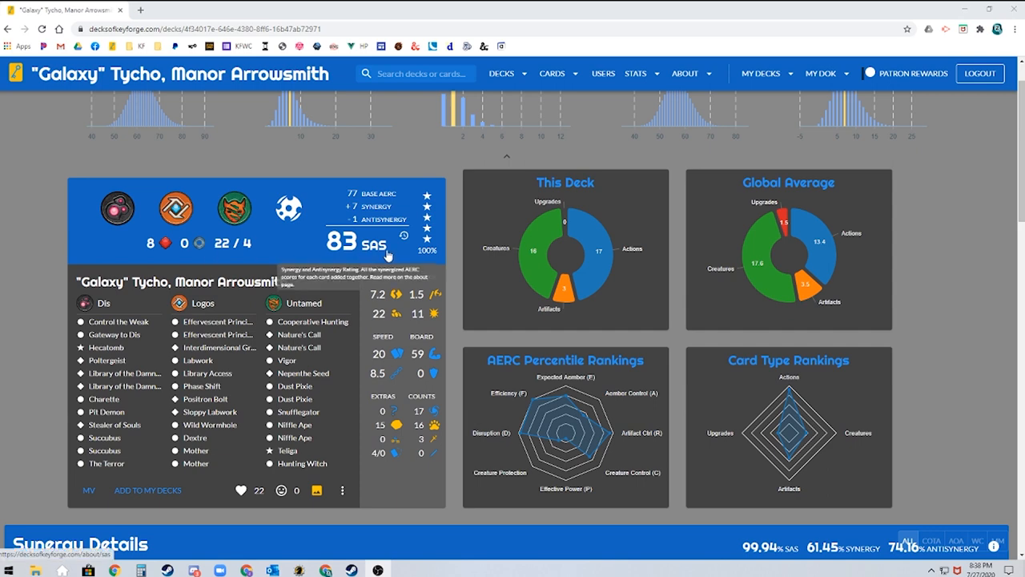
Search 'top decl' and switch to the top-decks spreadsheet tab.
type("top decl")
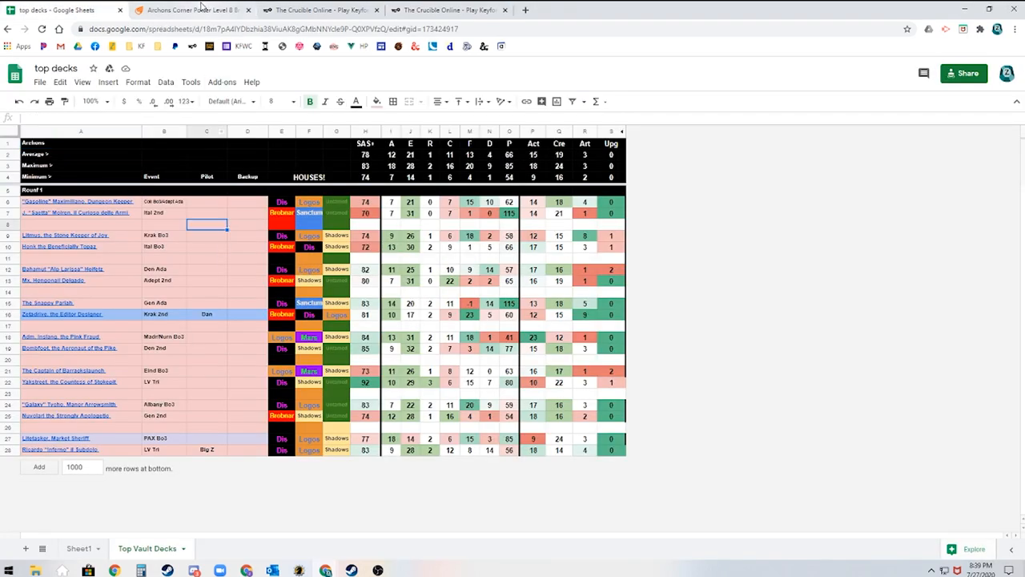
left_click(192, 10)
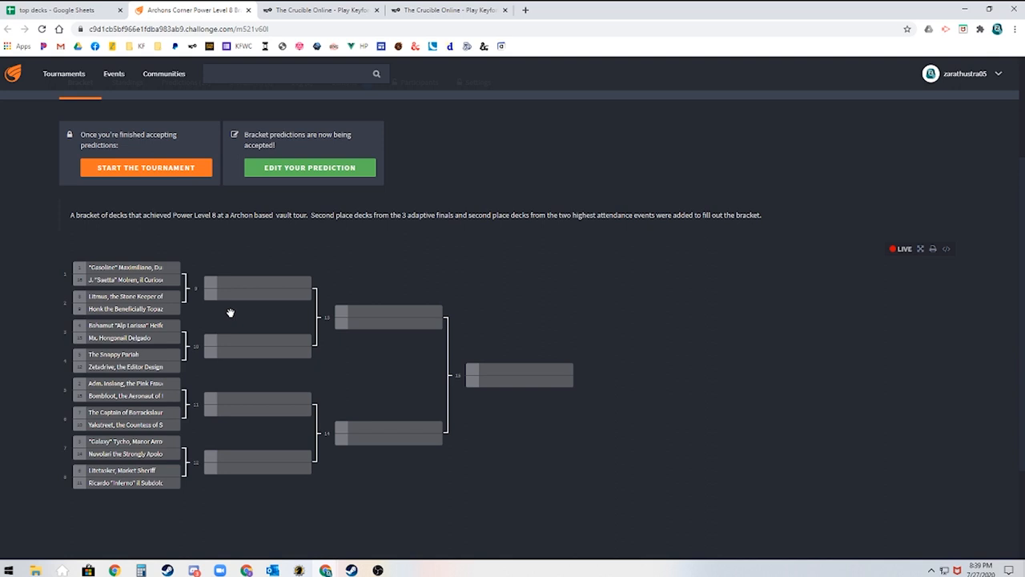
mouse_move(183, 319)
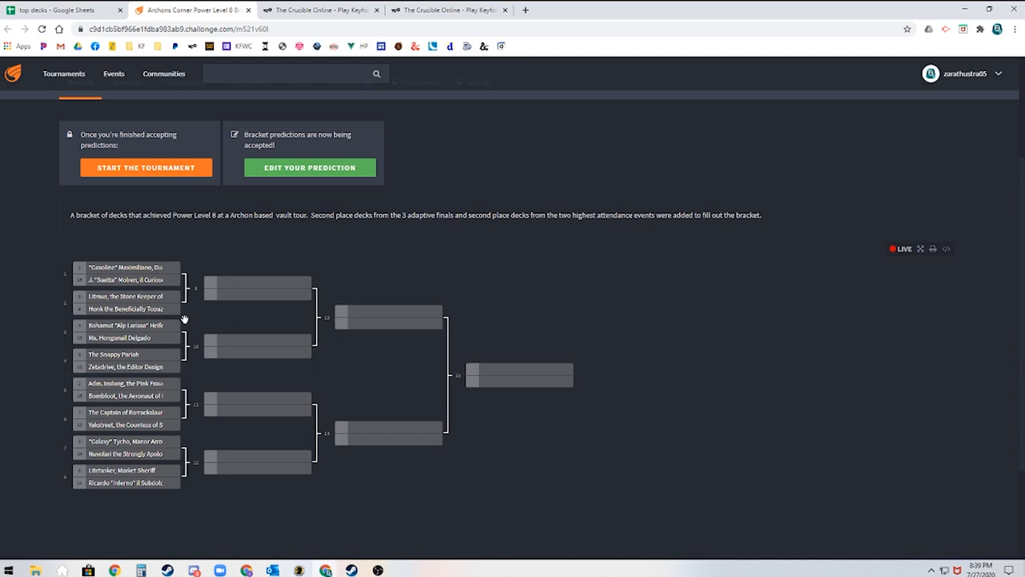
mouse_move(160, 469)
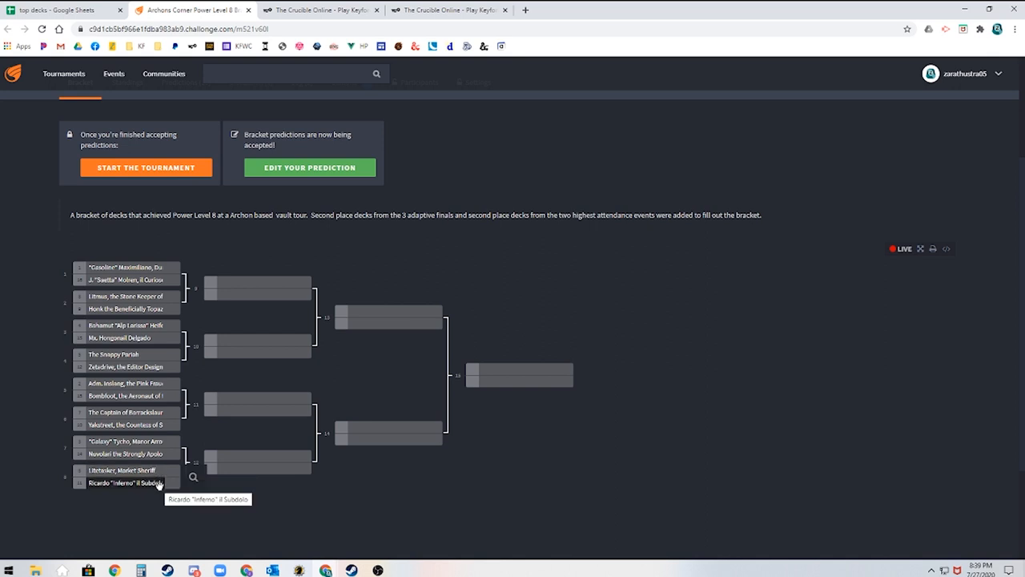
mouse_move(380, 508)
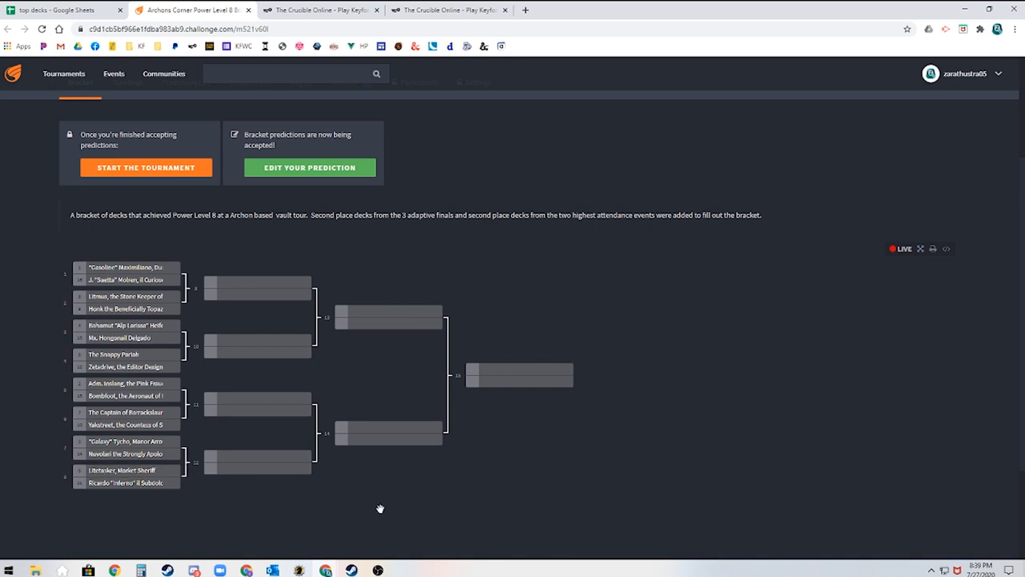
mouse_move(636, 371)
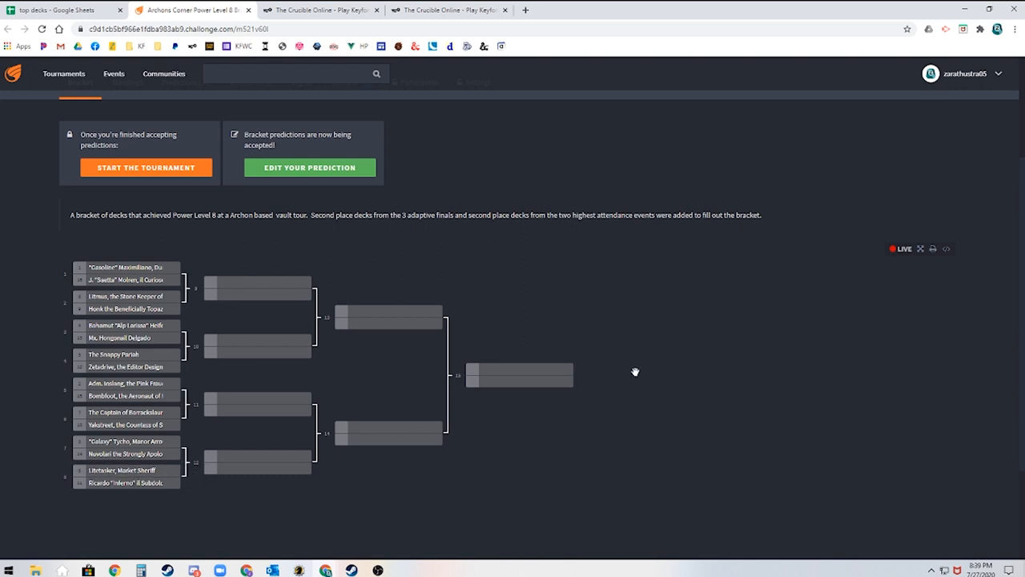
mouse_move(656, 351)
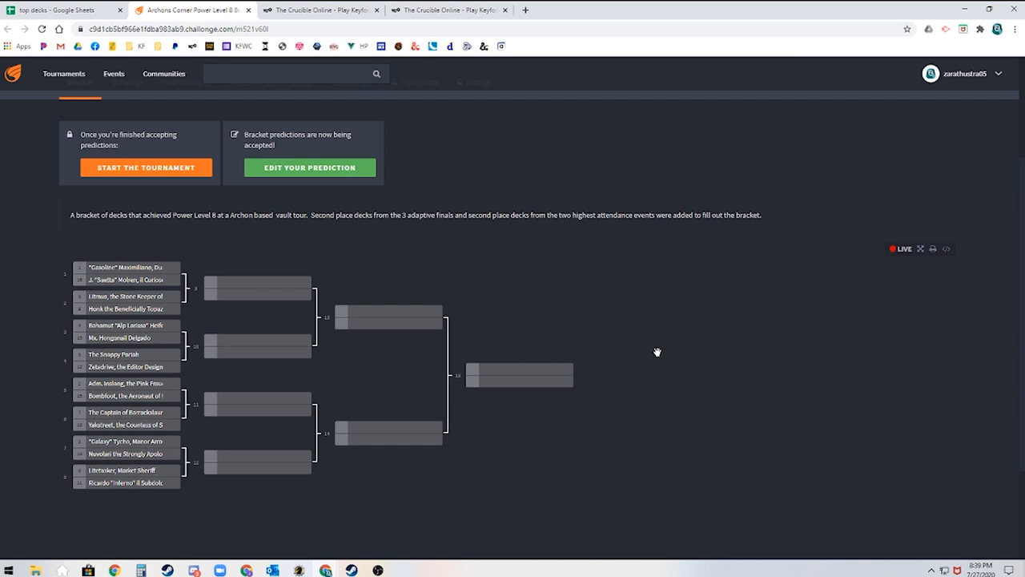
mouse_move(682, 336)
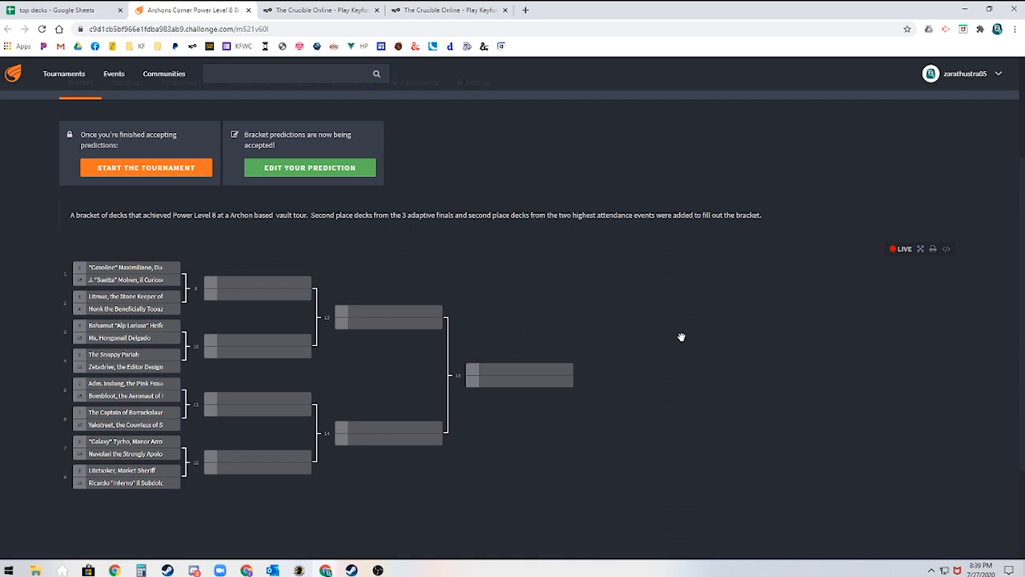
mouse_move(549, 450)
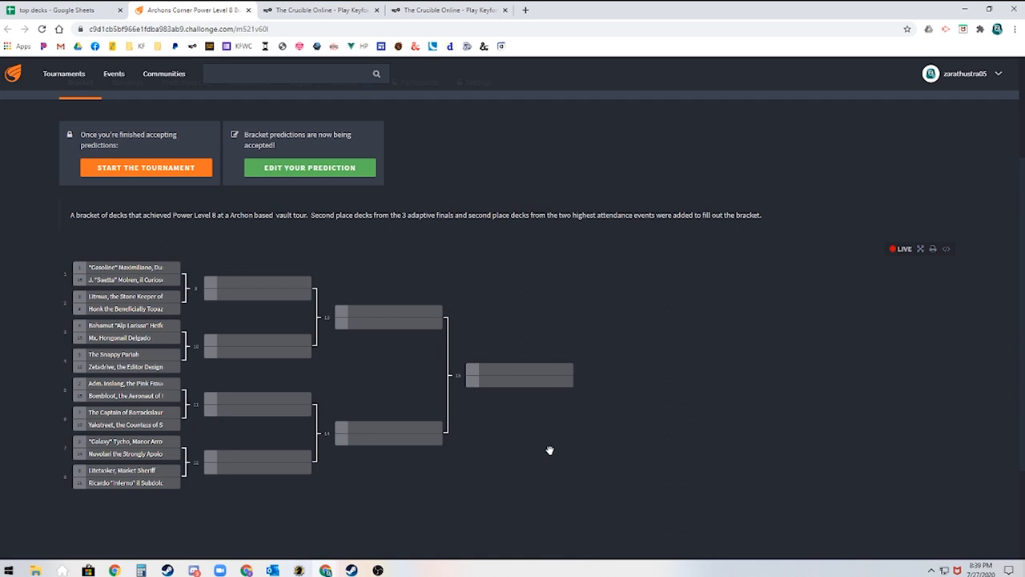
mouse_move(653, 161)
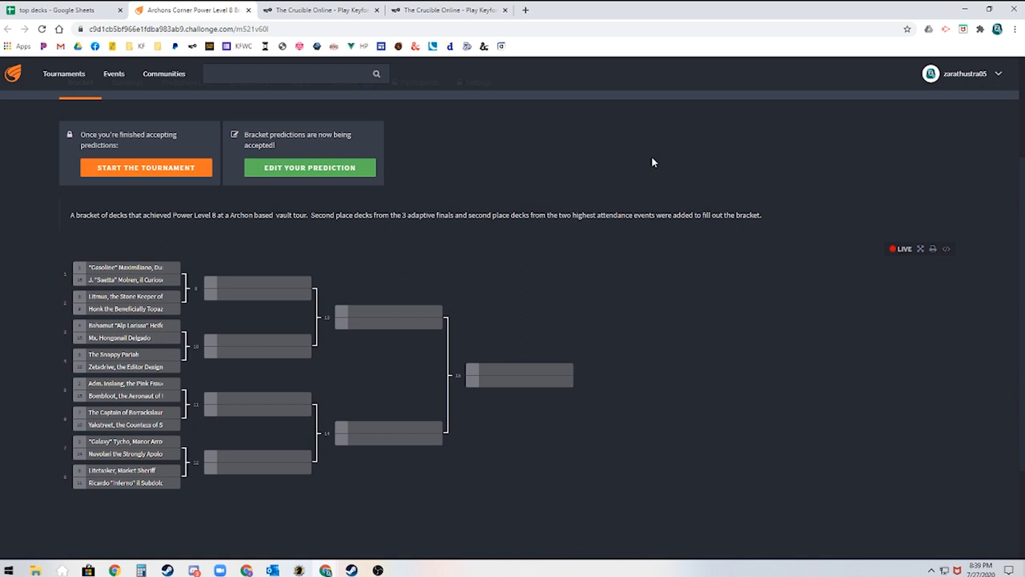
mouse_move(471, 447)
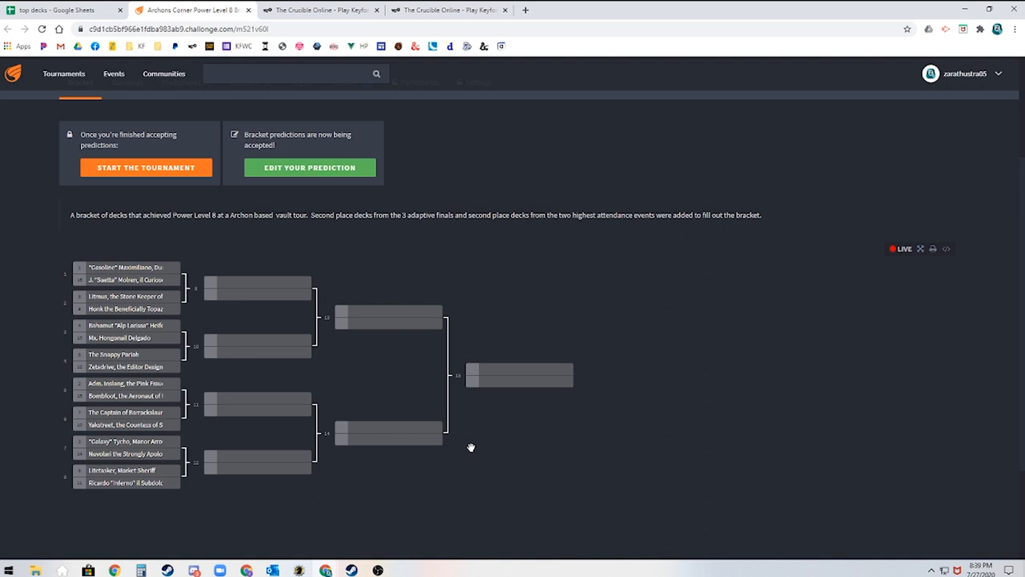
mouse_move(462, 455)
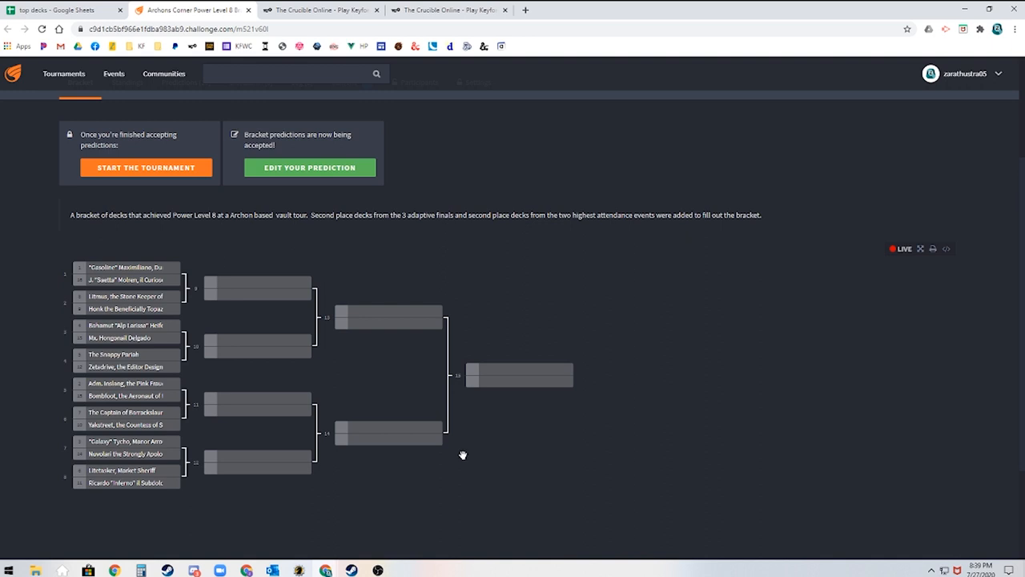